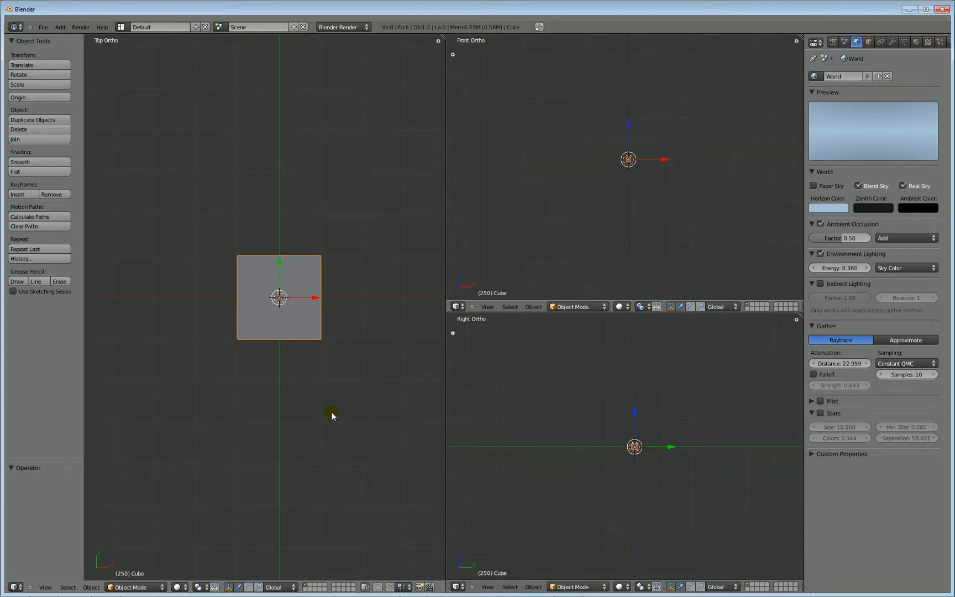
pyautogui.moveTo(324, 73)
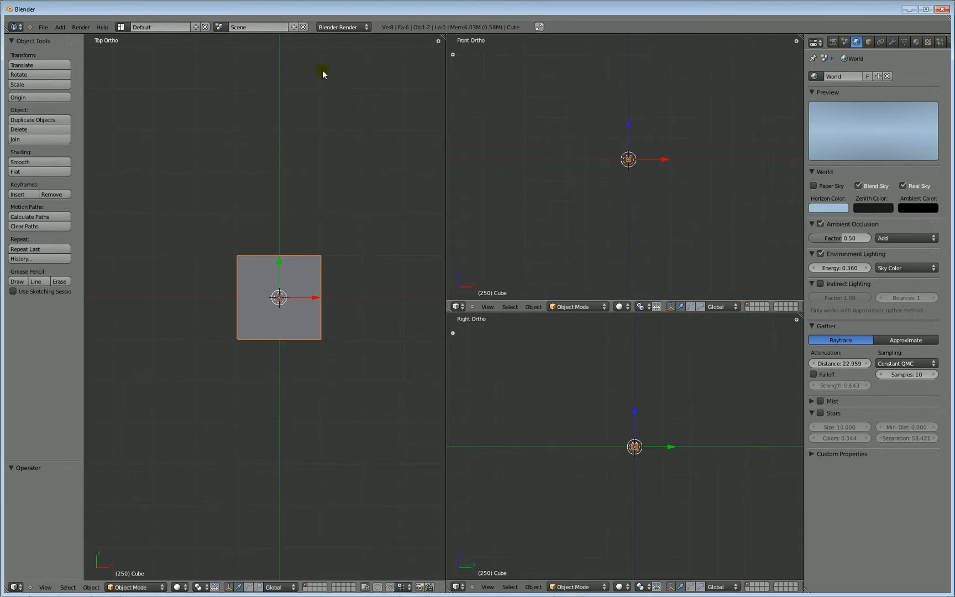
pyautogui.moveTo(327, 11)
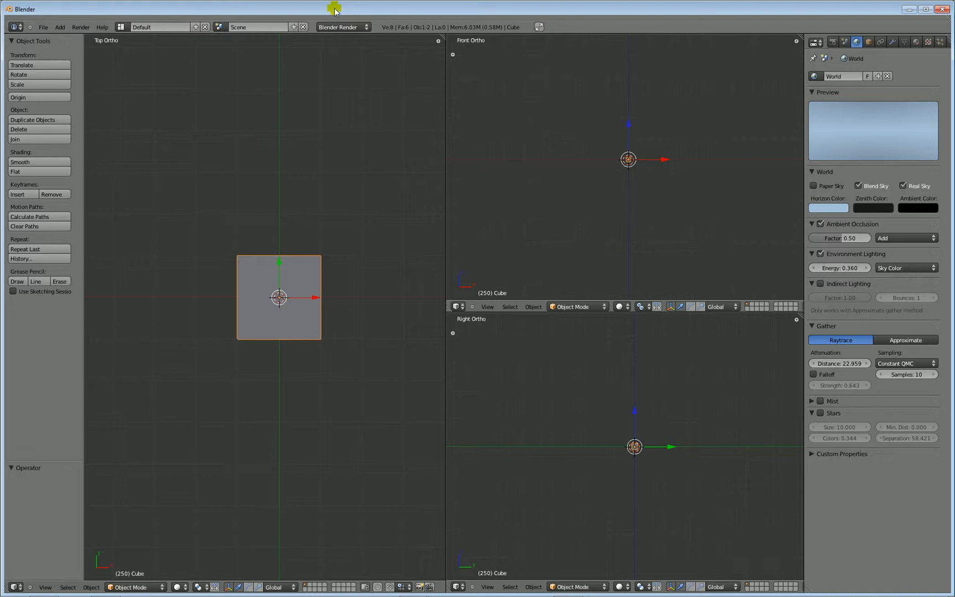
pyautogui.moveTo(281, 13)
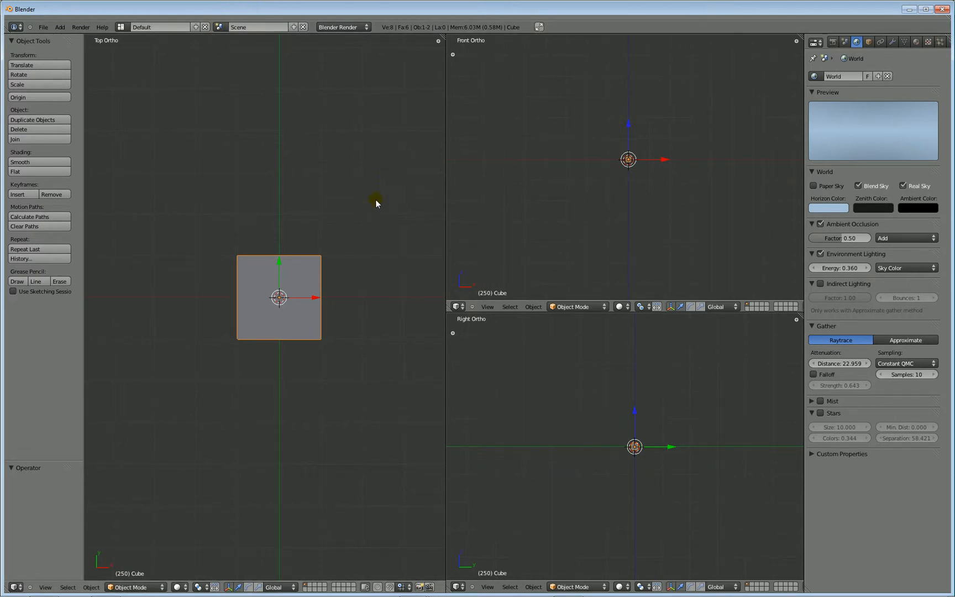
pyautogui.moveTo(341, 224)
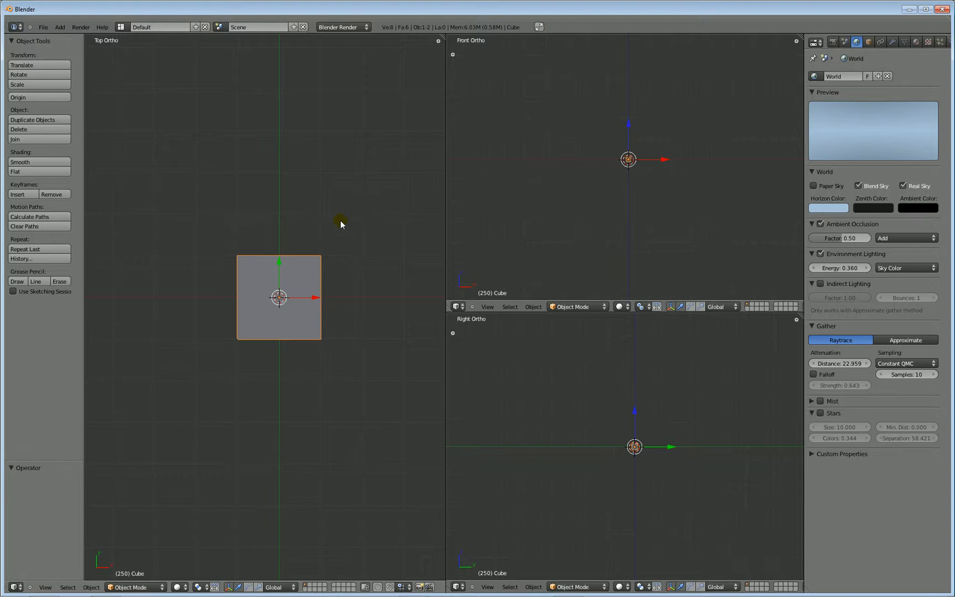
pyautogui.moveTo(358, 287)
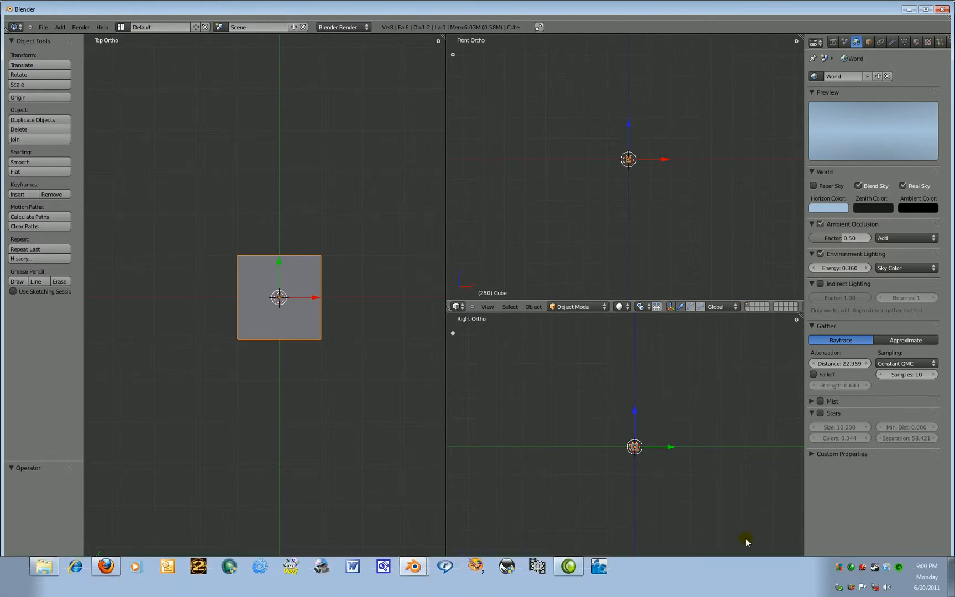
pyautogui.moveTo(337, 585)
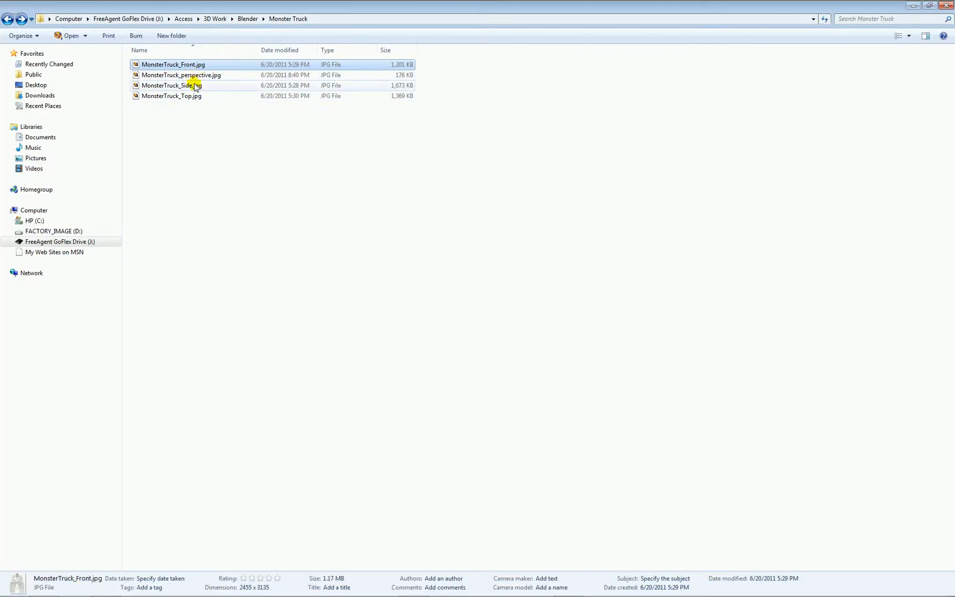
# Open MonsterTruck_perspective.jpg from the Monster Truck folder for viewing
pyautogui.doubleClick(180, 75)
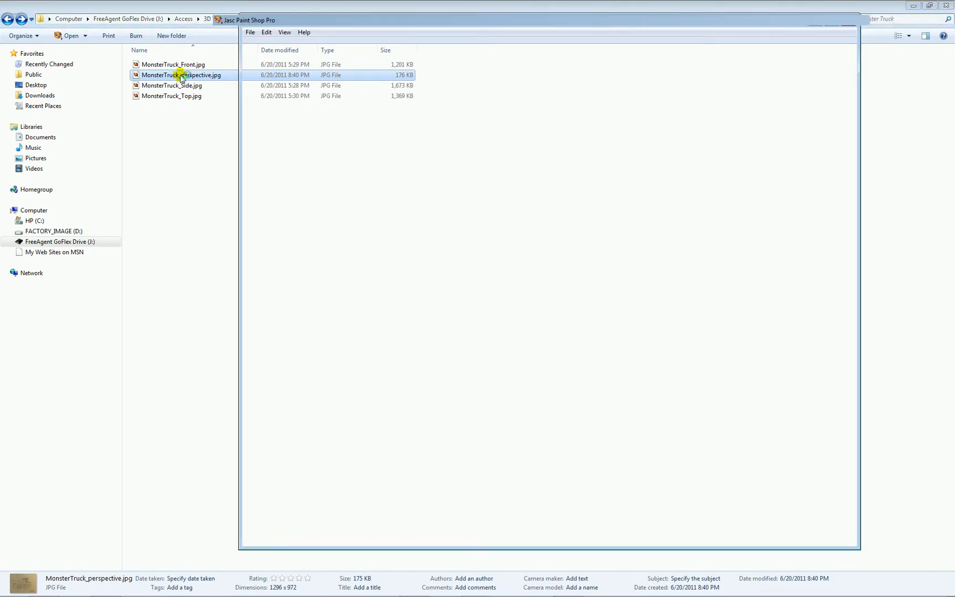
# View the perspective monster truck sketch in Paint Shop Pro
pyautogui.doubleClick(180, 74)
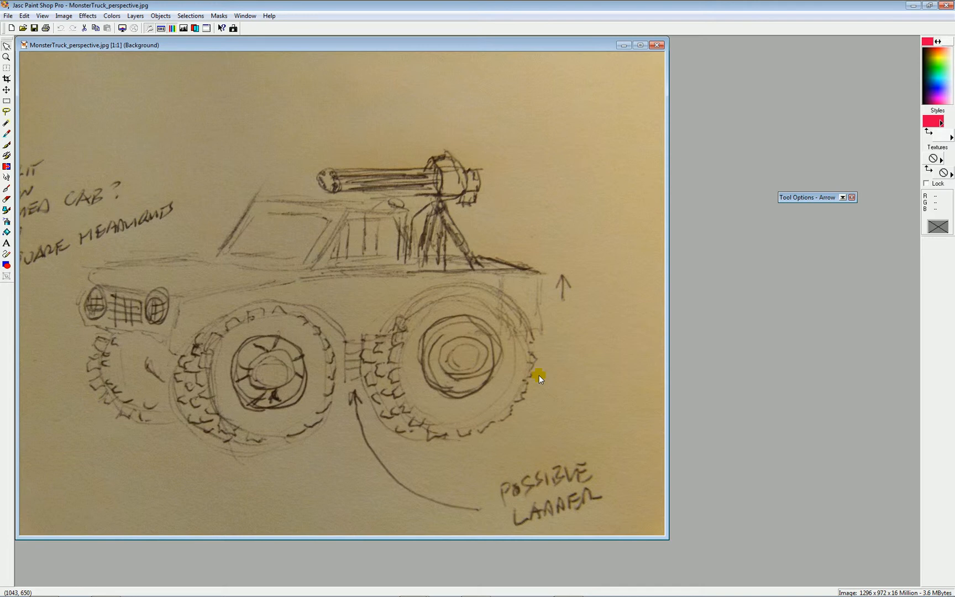
pyautogui.moveTo(567, 311)
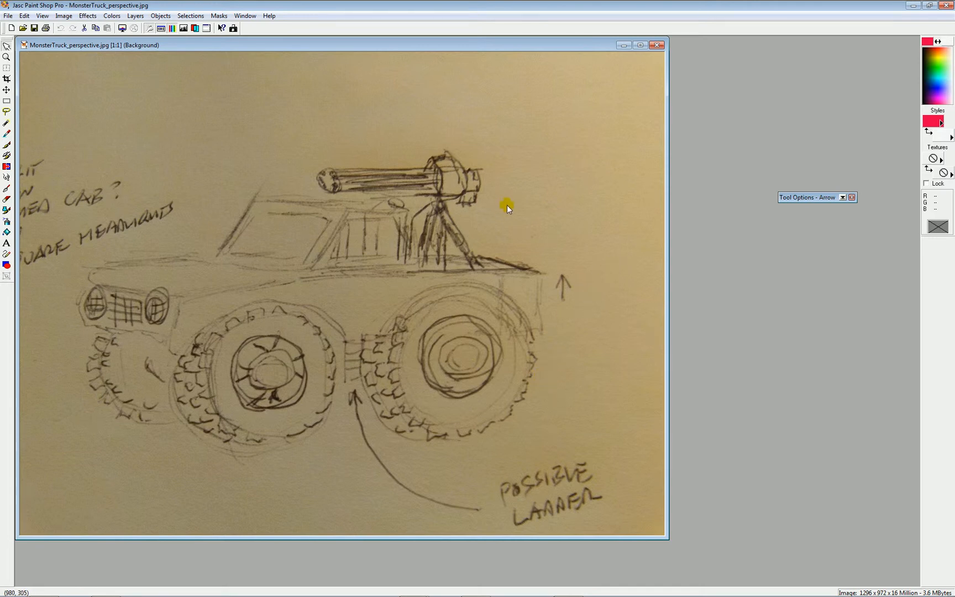
pyautogui.moveTo(466, 230)
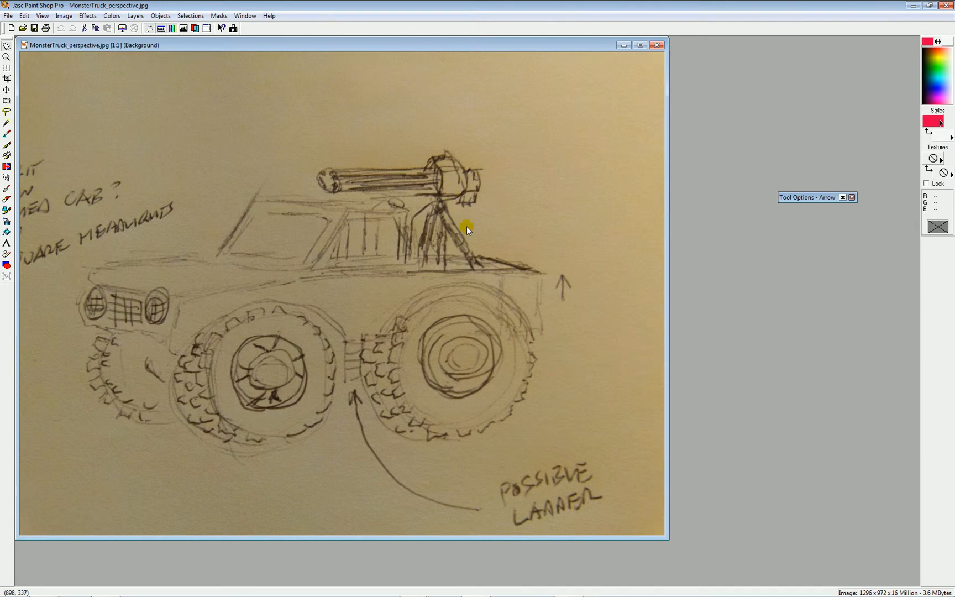
pyautogui.moveTo(469, 202)
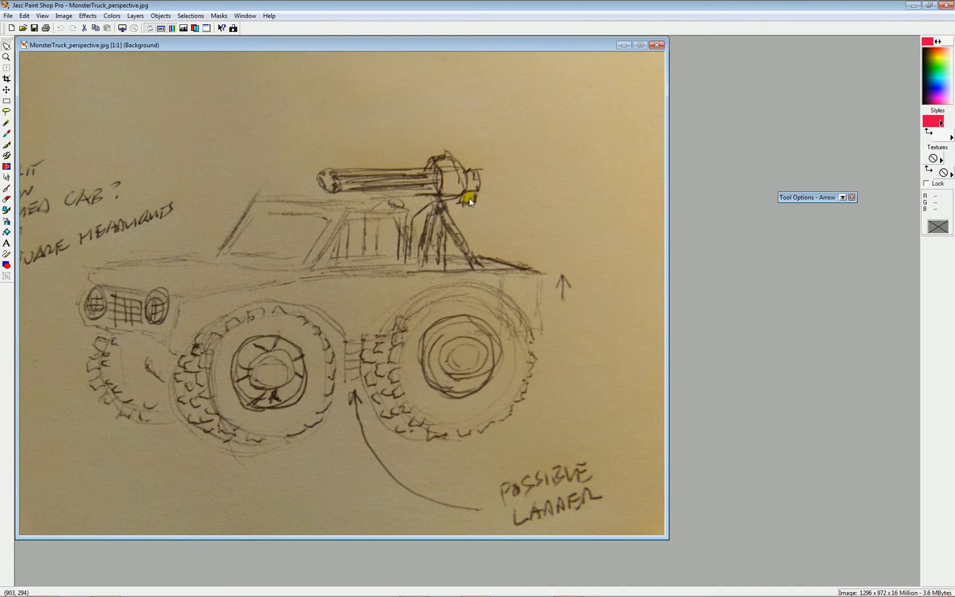
pyautogui.moveTo(492, 250)
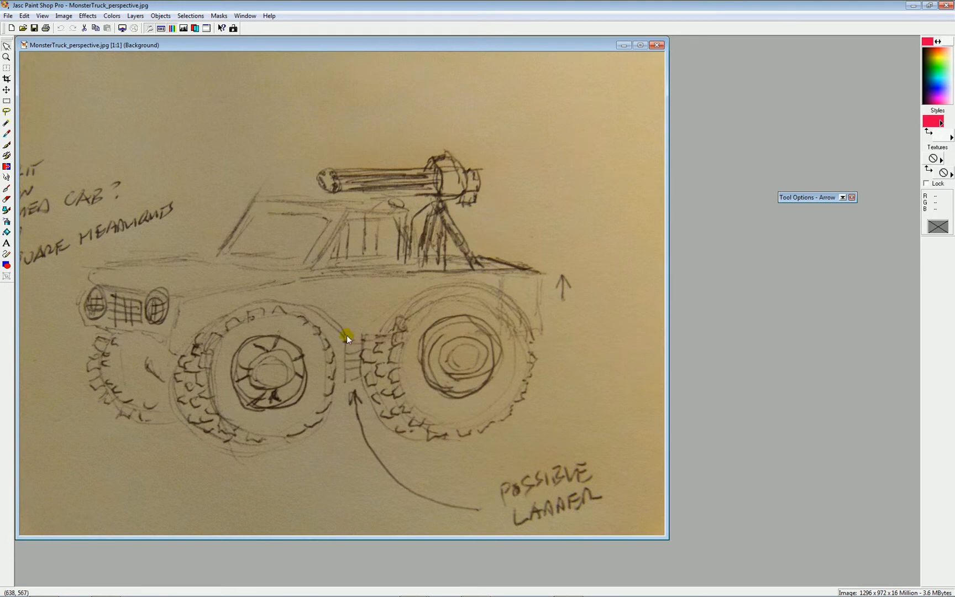
pyautogui.moveTo(365, 327)
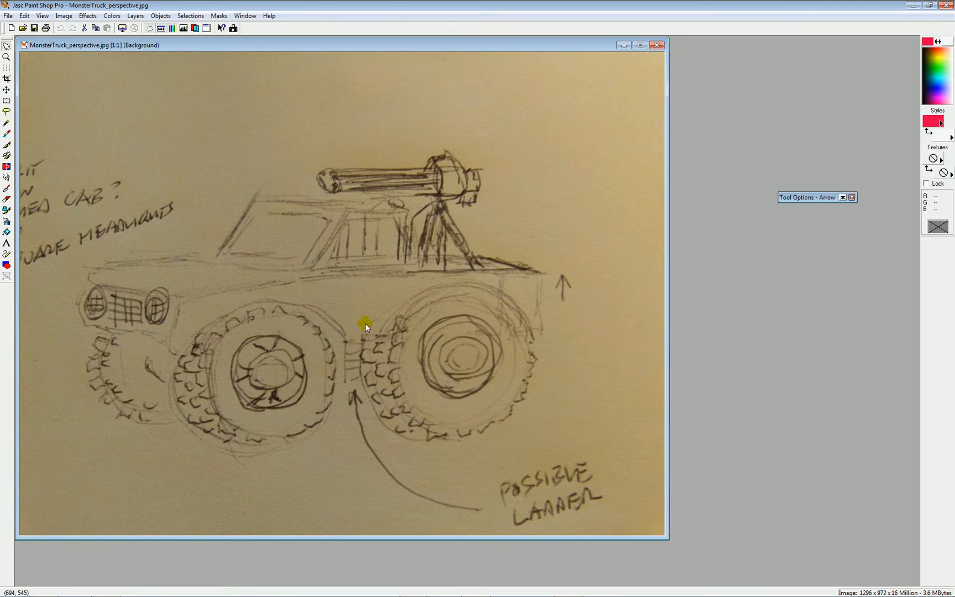
pyautogui.moveTo(340, 390)
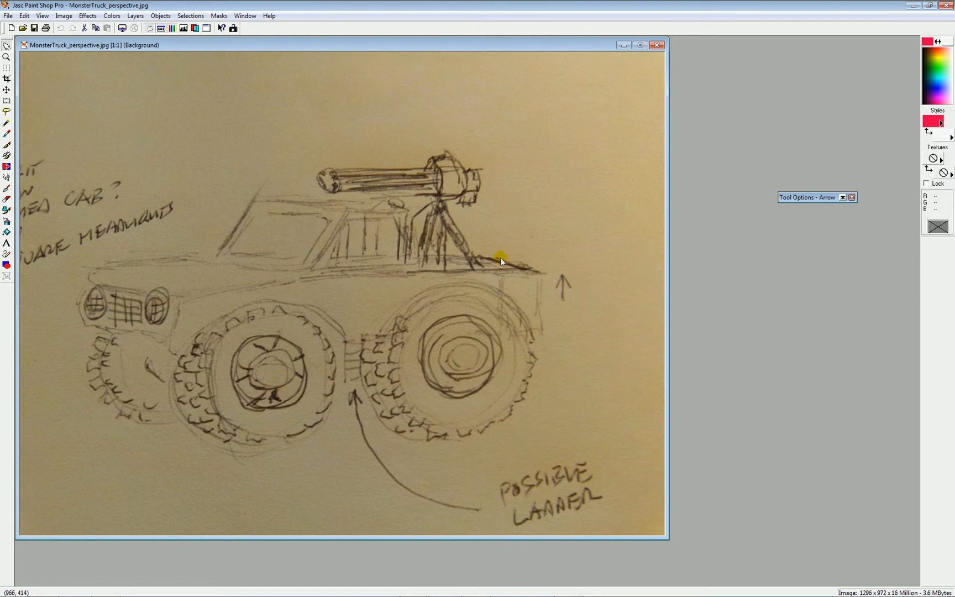
pyautogui.moveTo(652, 54)
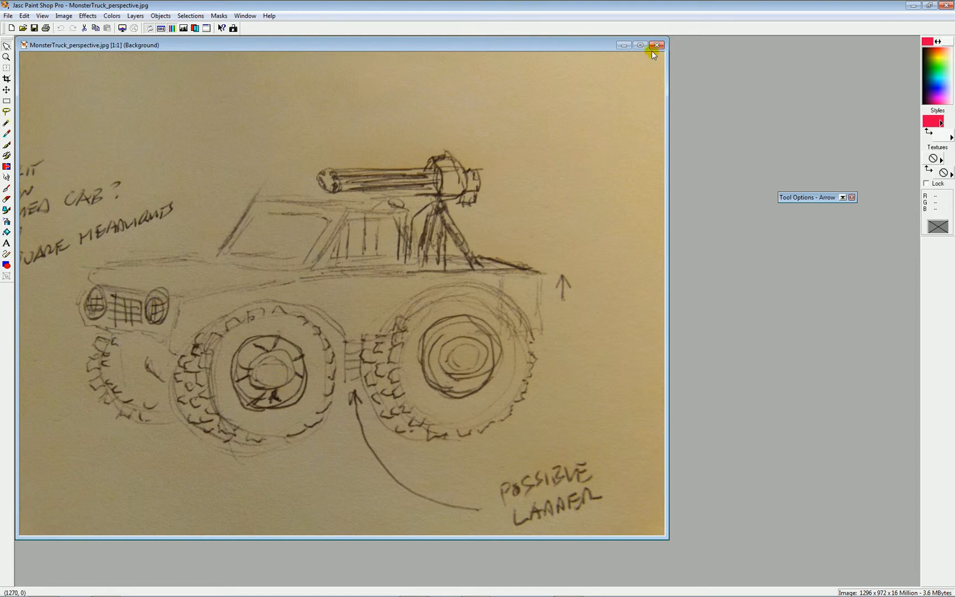
pyautogui.moveTo(804, 18)
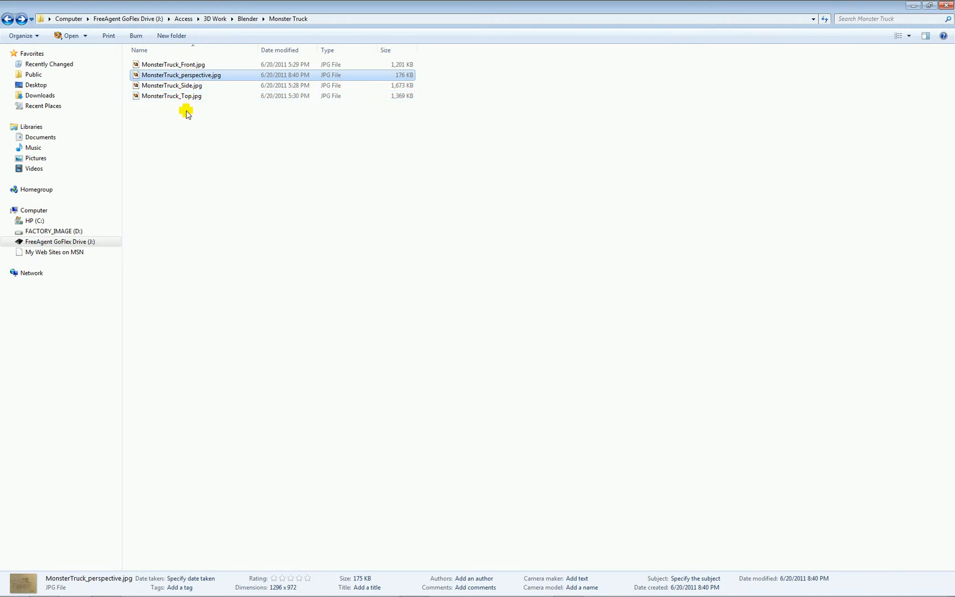
# Restore the Blender window from the taskbar
pyautogui.click(598, 587)
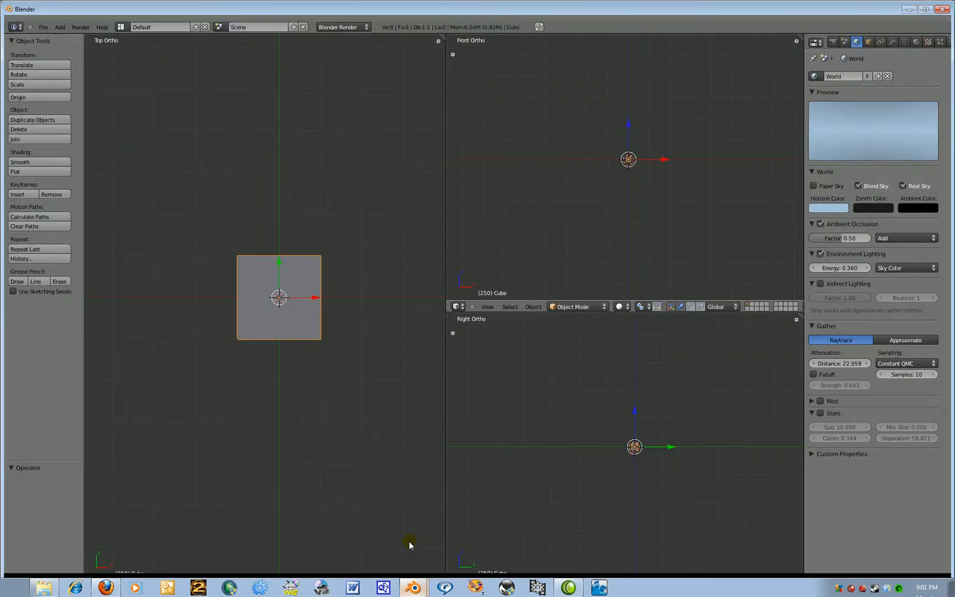
pyautogui.moveTo(303, 406)
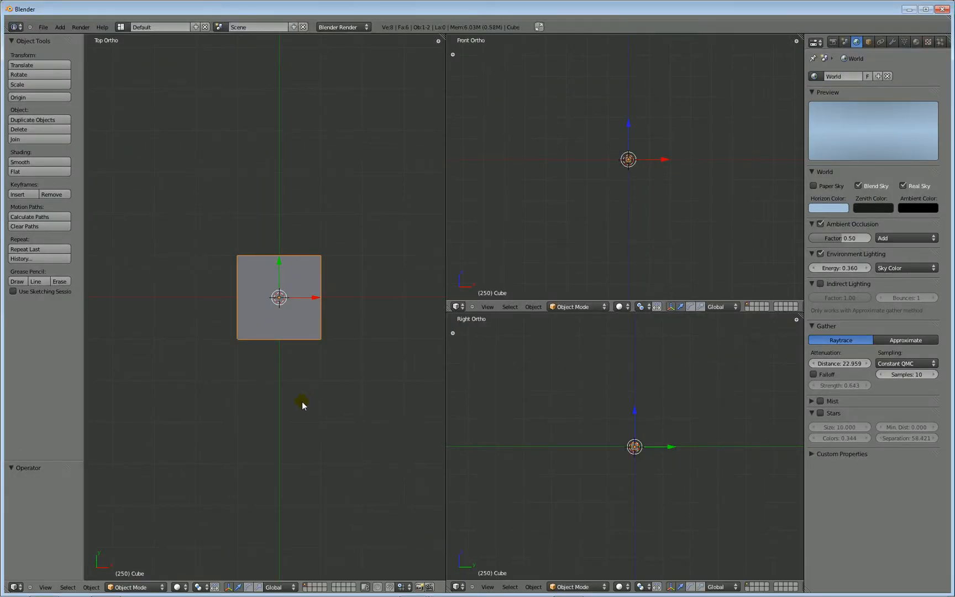
pyautogui.moveTo(376, 387)
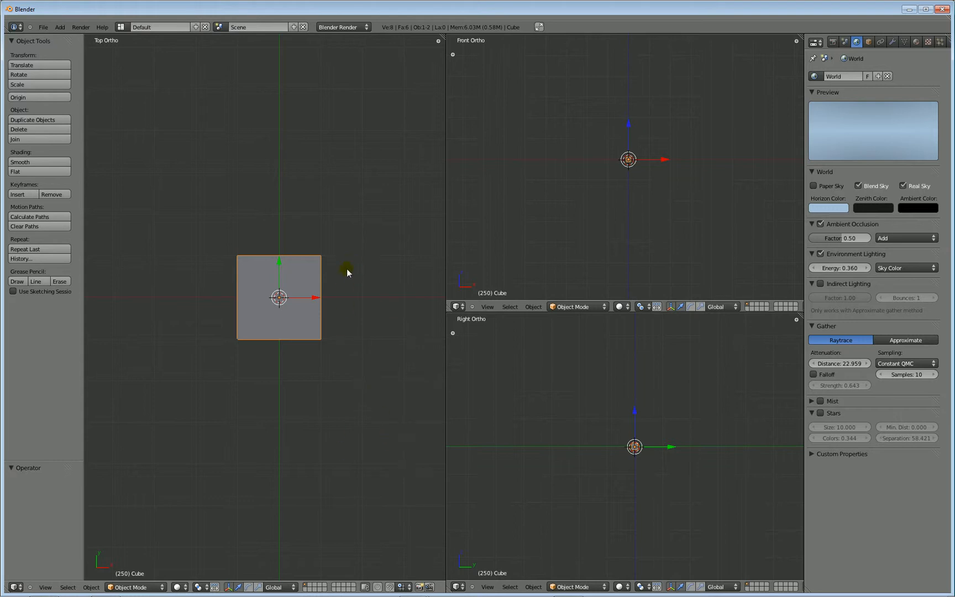
pyautogui.moveTo(613, 425)
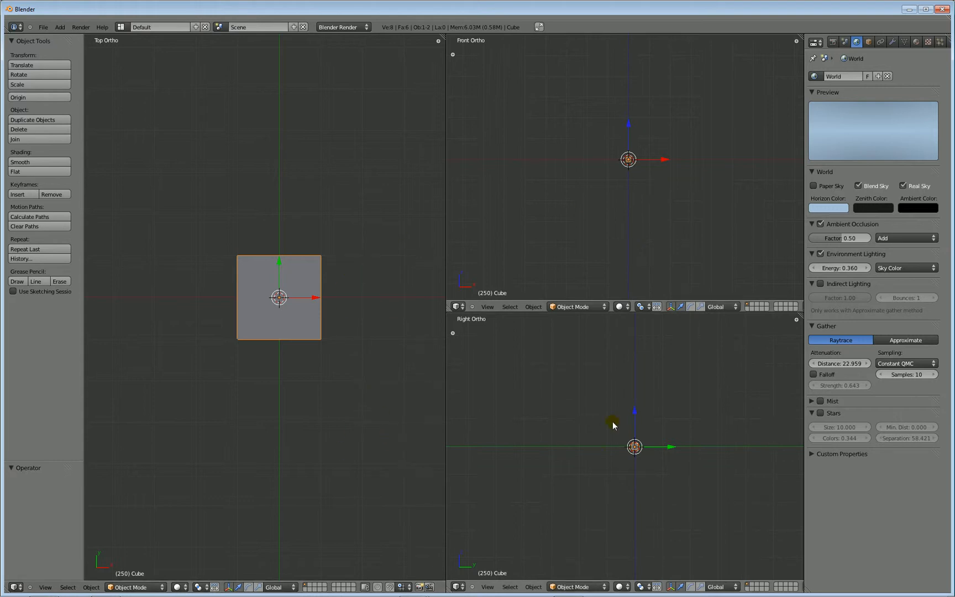
pyautogui.moveTo(386, 479)
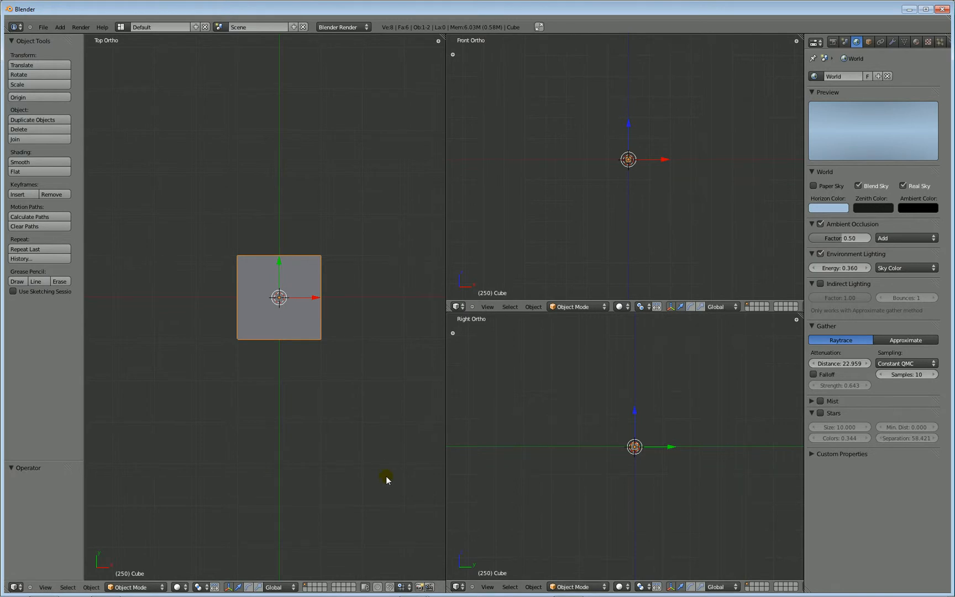
pyautogui.moveTo(381, 469)
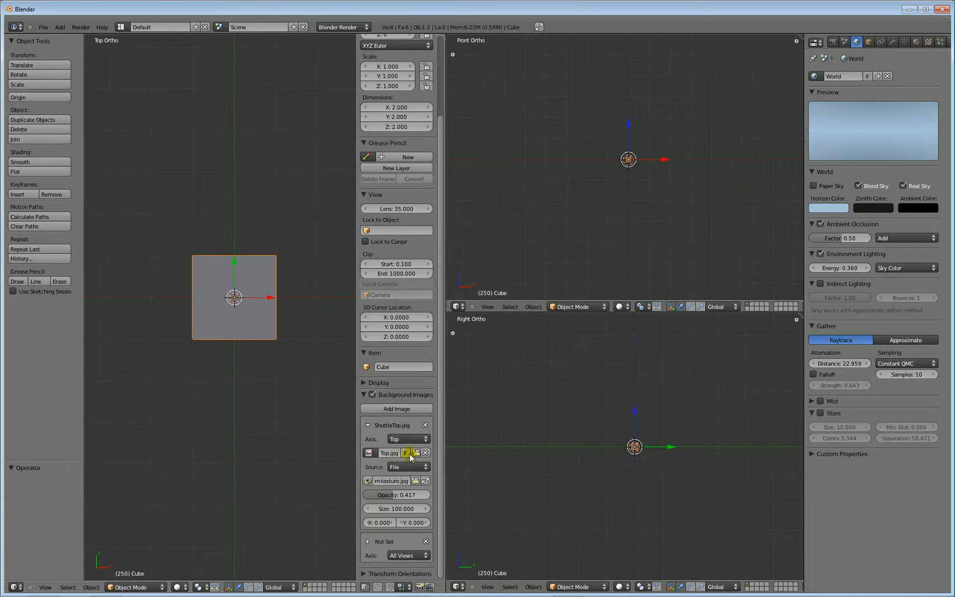
# Unlink ShuttleTop.jpg from the top-view background image slot
pyautogui.click(425, 453)
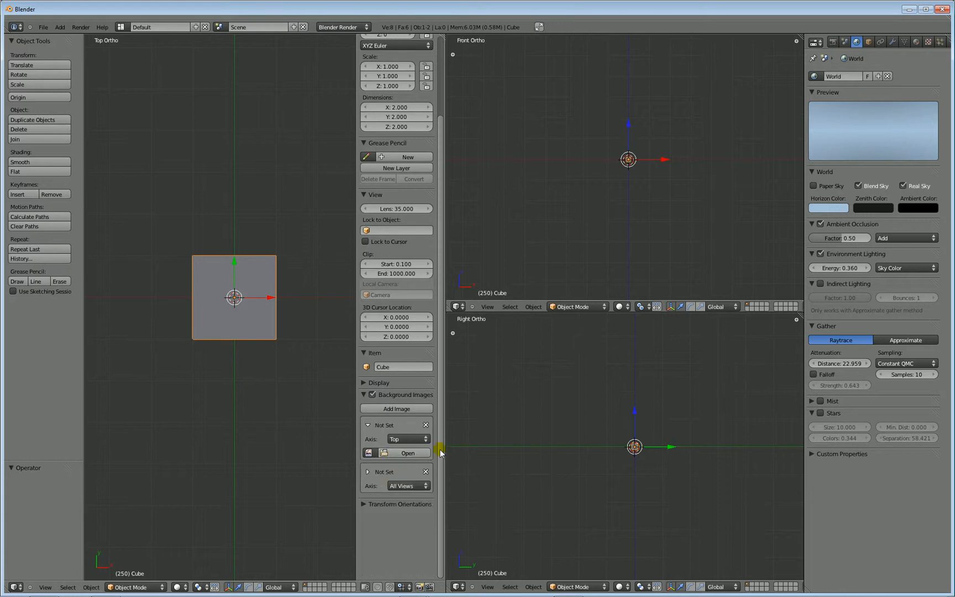
pyautogui.moveTo(407, 453)
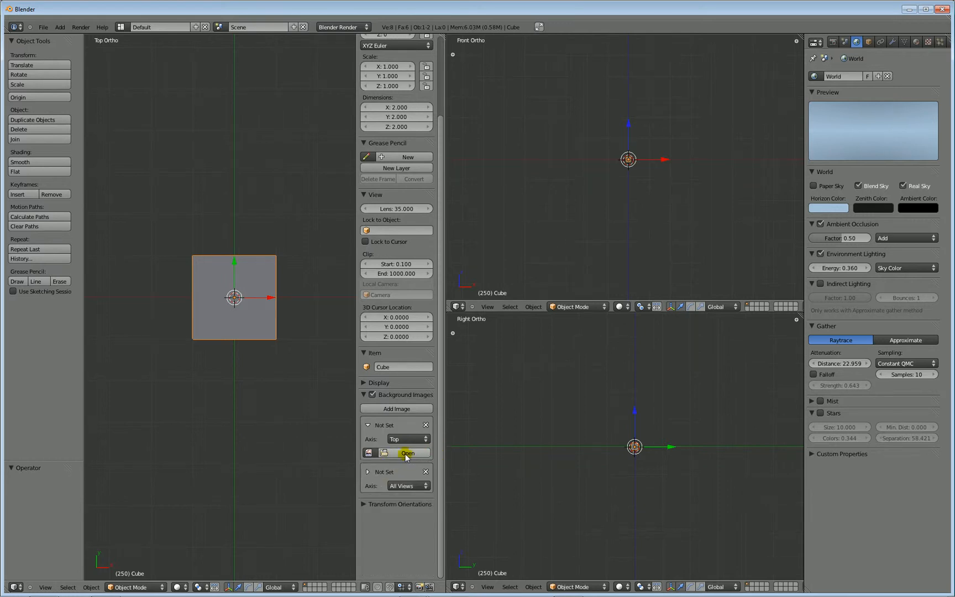
# Load MonsterTruck_Top.jpg from the Monster Truck folder into the top background slot
pyautogui.click(407, 453)
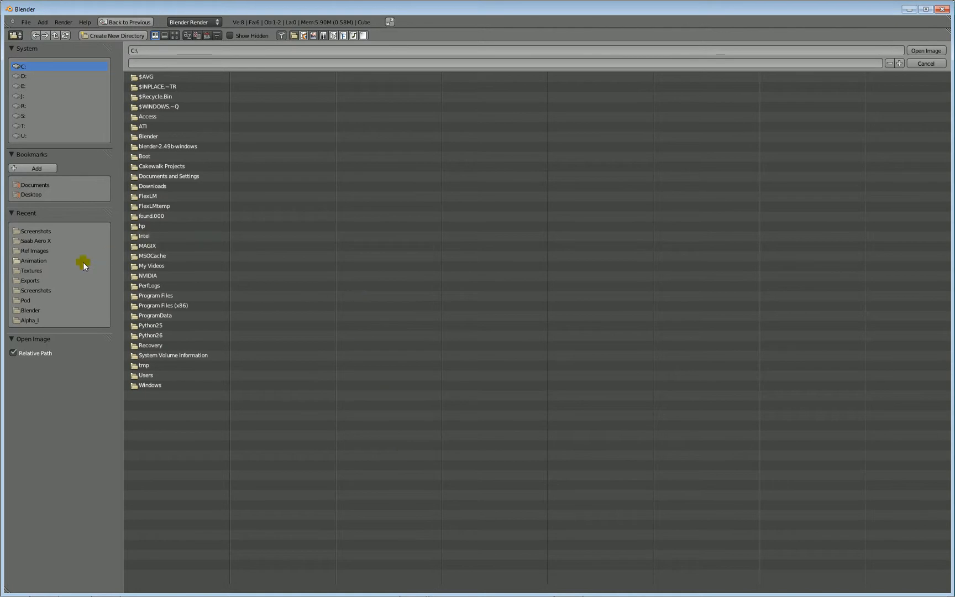
pyautogui.moveTo(42, 289)
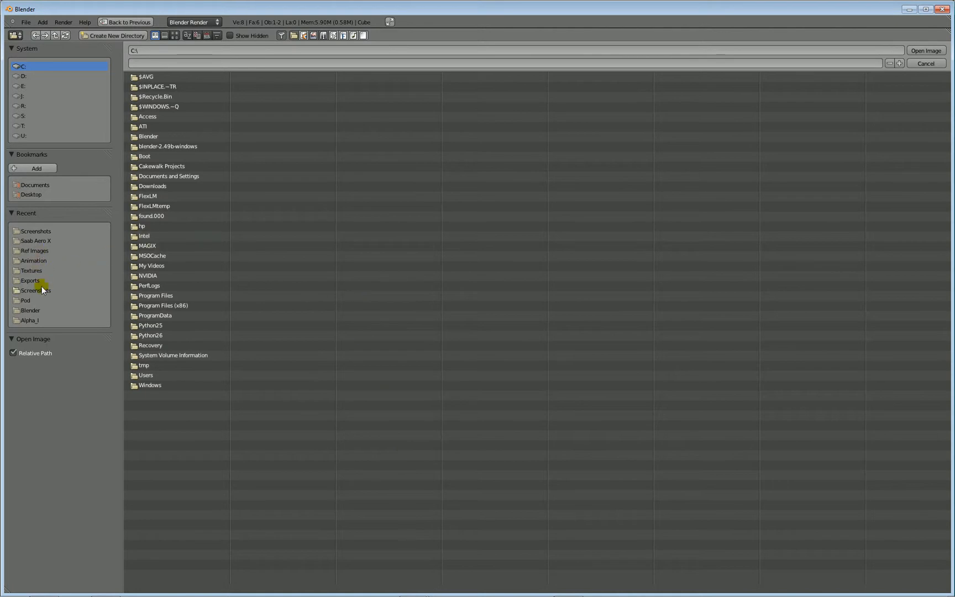
pyautogui.moveTo(38, 251)
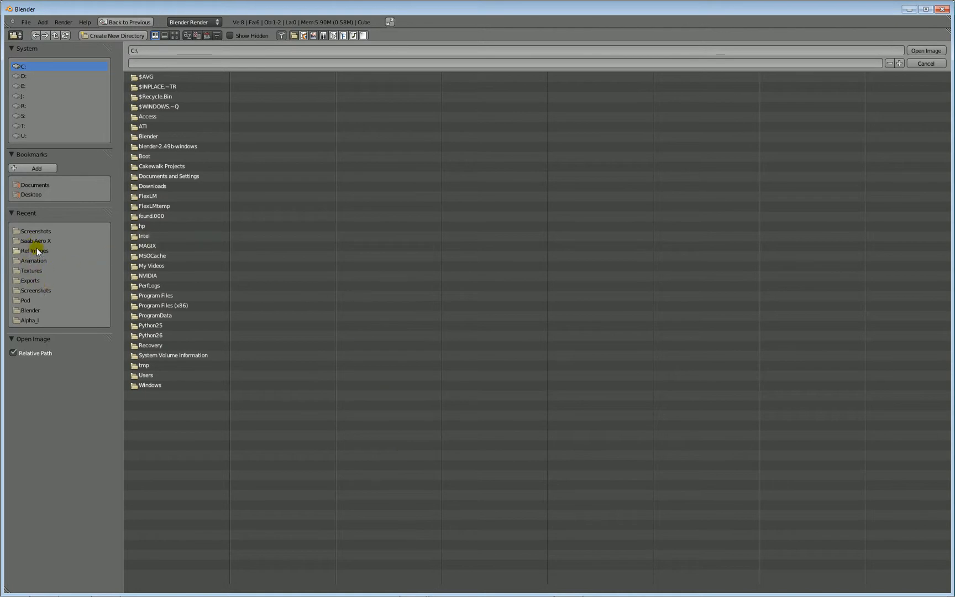
pyautogui.click(30, 310)
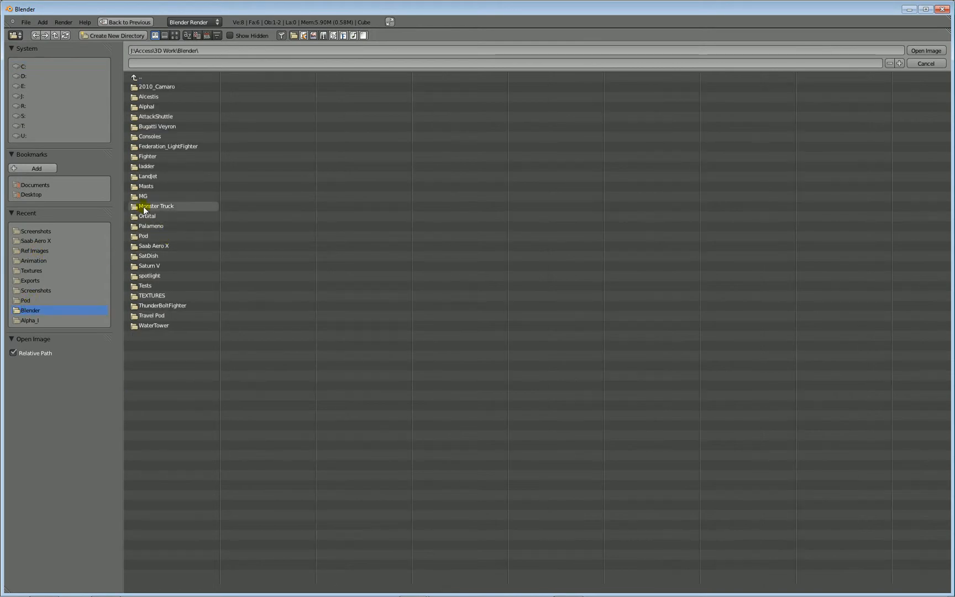
pyautogui.doubleClick(156, 206)
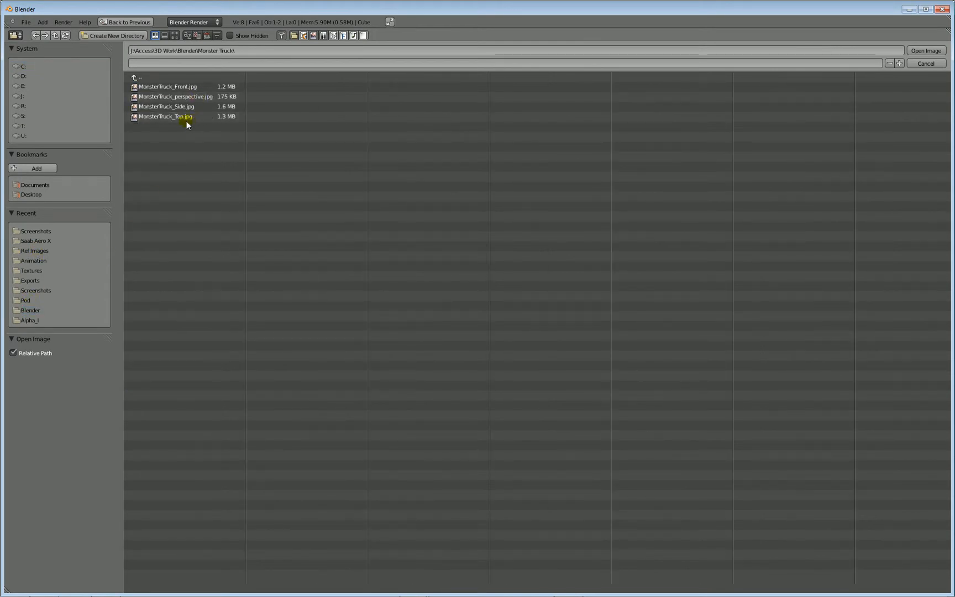
pyautogui.click(166, 116)
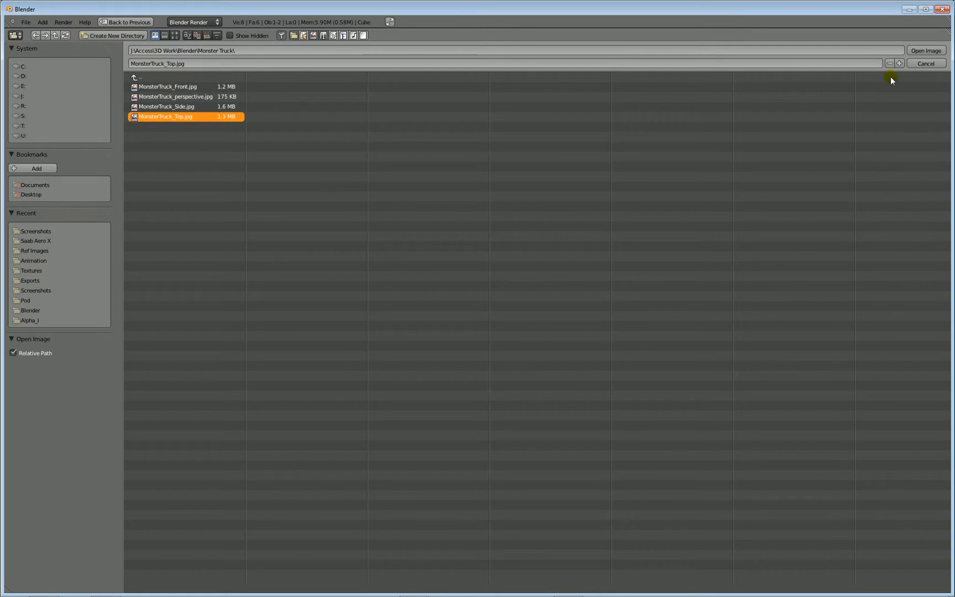
pyautogui.click(925, 51)
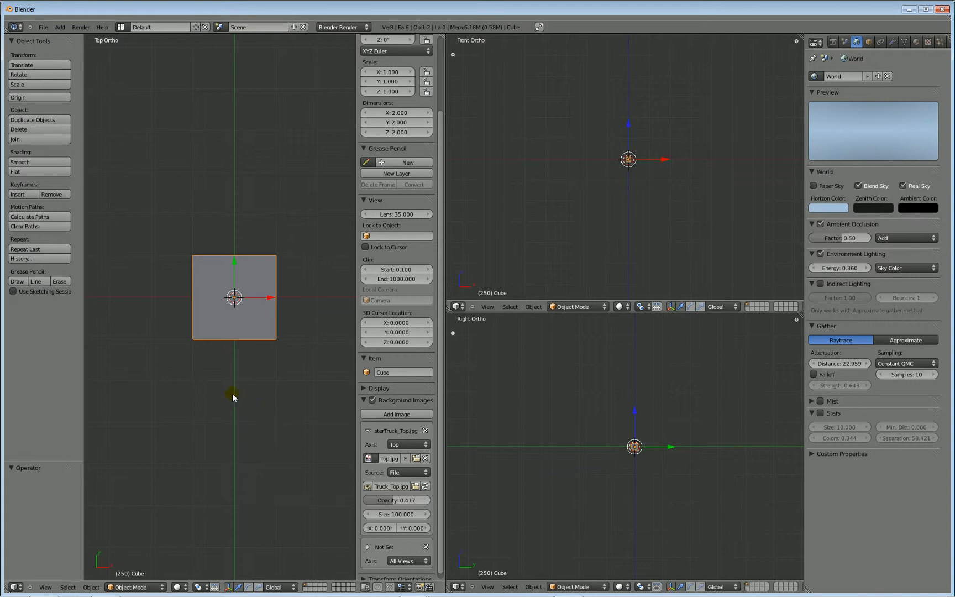
pyautogui.moveTo(230, 393)
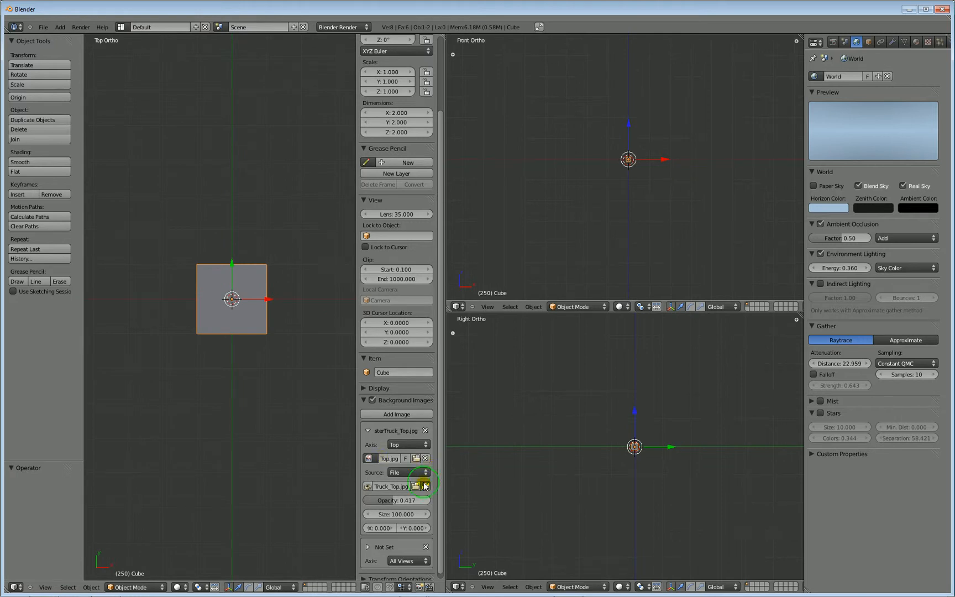
# Reload the top background image so the sketch appears, then switch to Paint Shop Pro
pyautogui.click(423, 486)
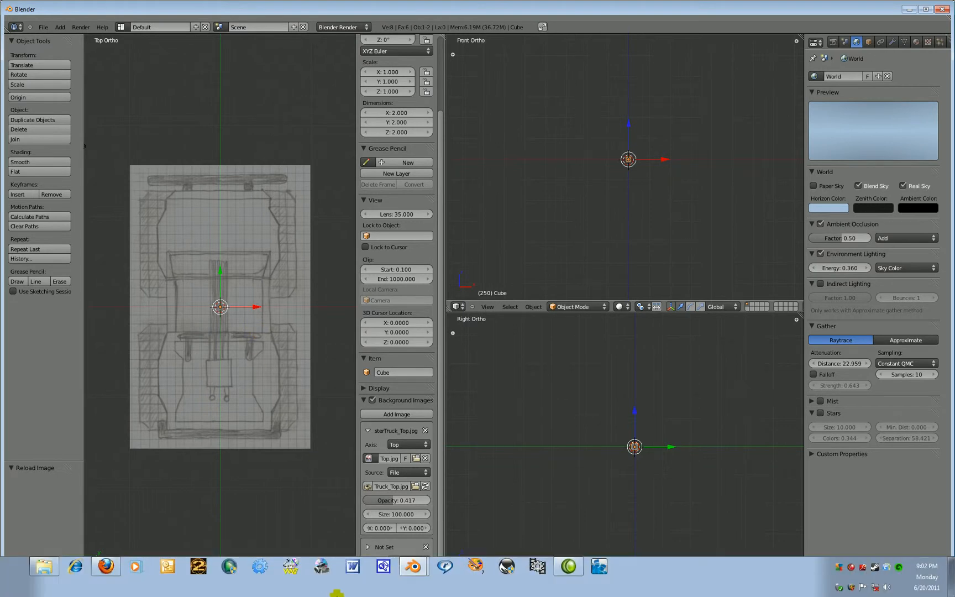
pyautogui.click(474, 567)
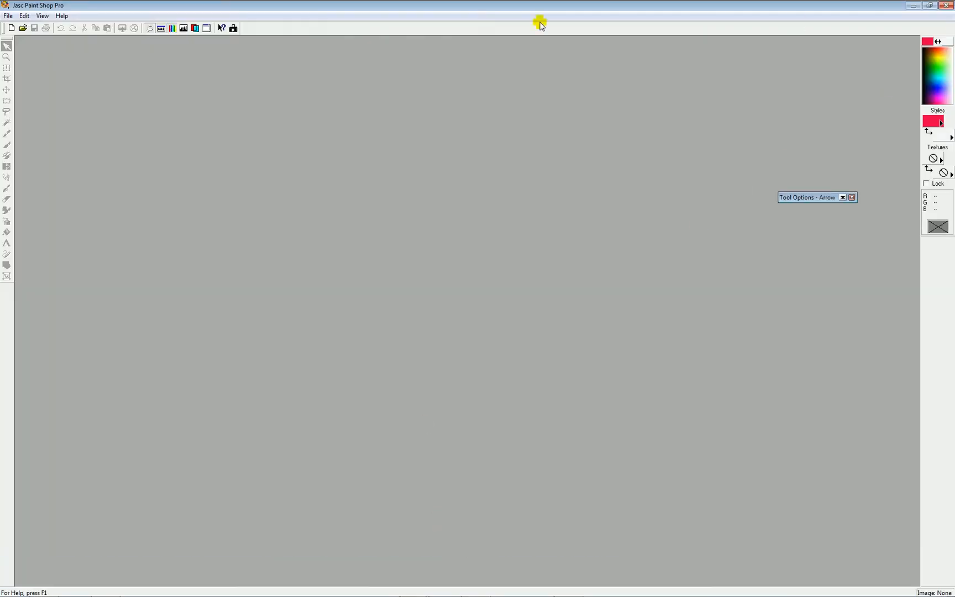
# Open MonsterTruck_Top.jpg in Paint Shop Pro, rotate it, and save over the file
pyautogui.click(23, 28)
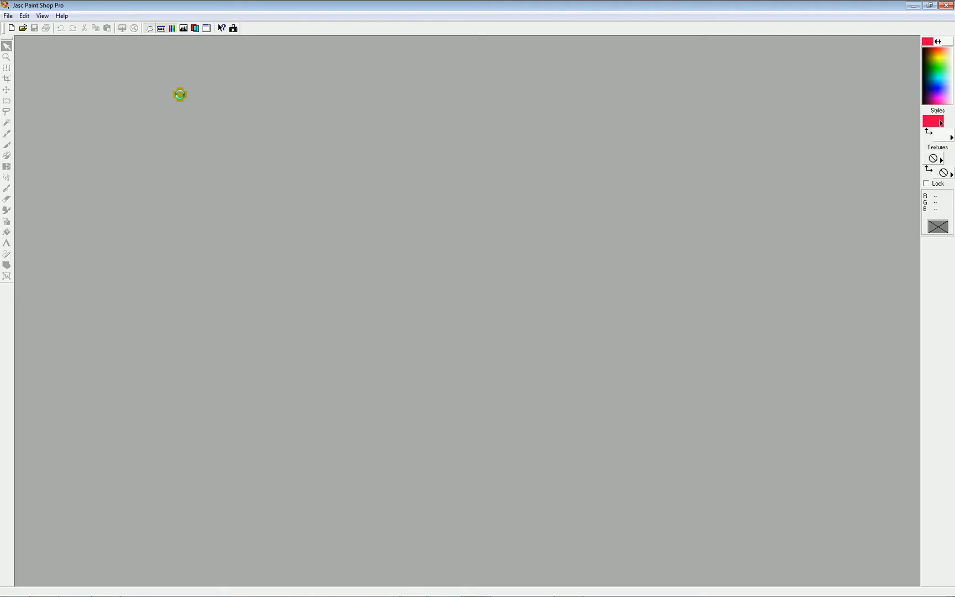
pyautogui.moveTo(183, 137)
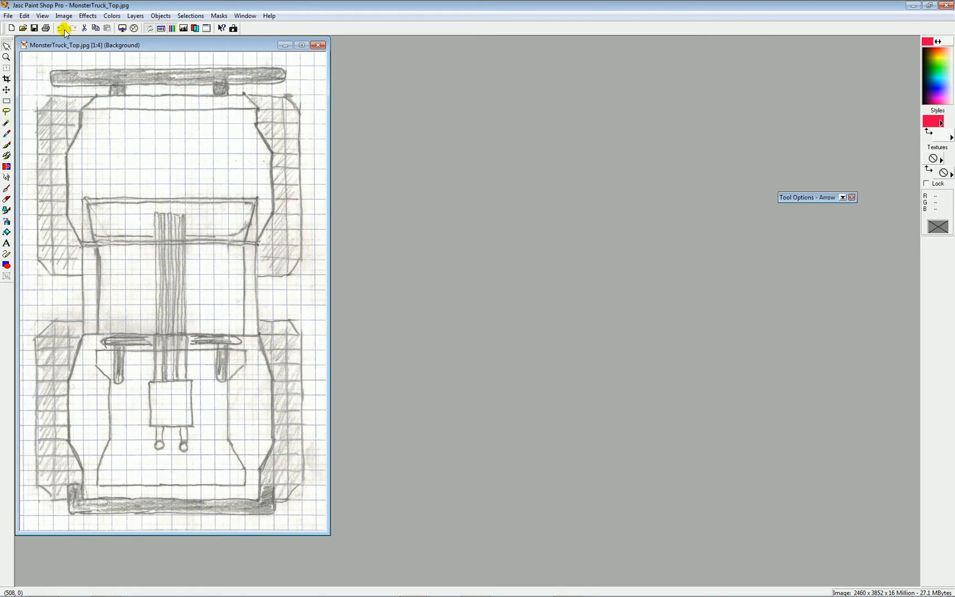
pyautogui.click(63, 15)
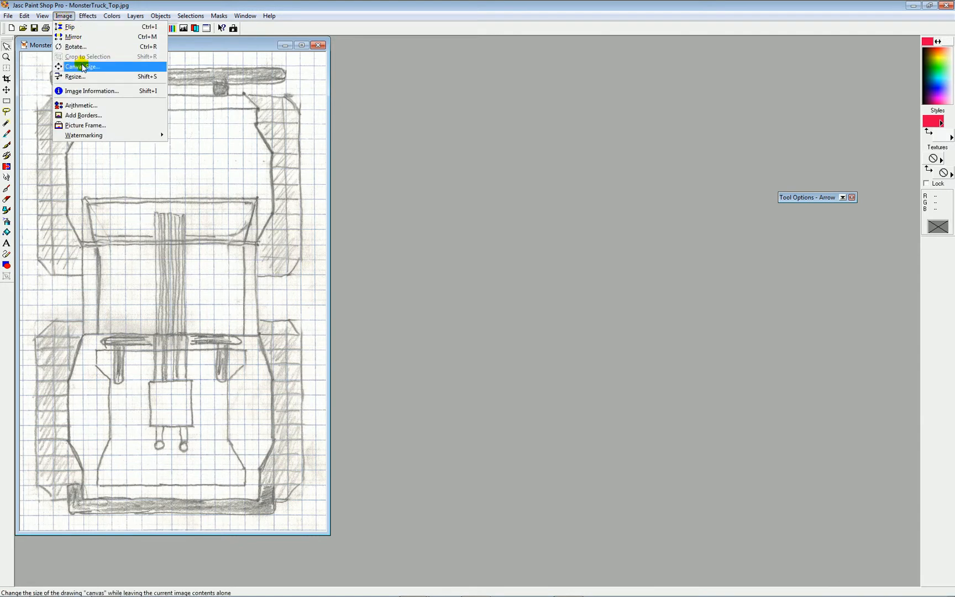
pyautogui.click(74, 47)
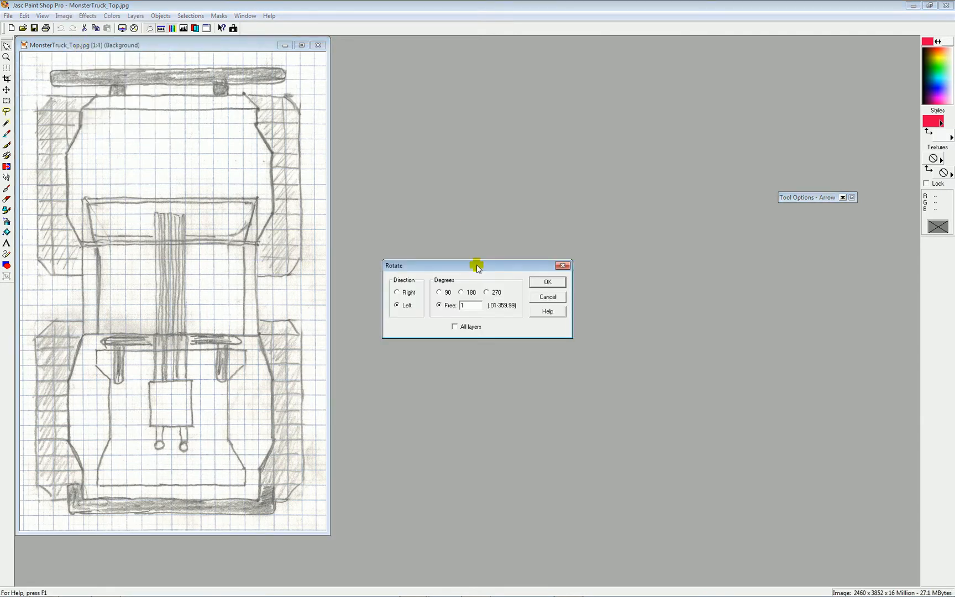
pyautogui.click(545, 281)
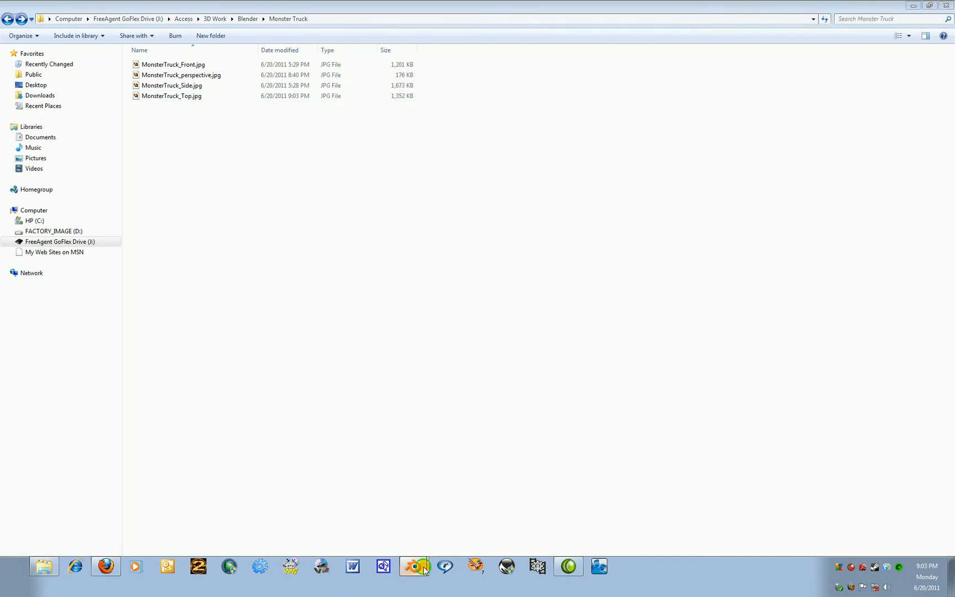
# Return to Blender, where the top view shows the rotated truck sketch
pyautogui.click(414, 566)
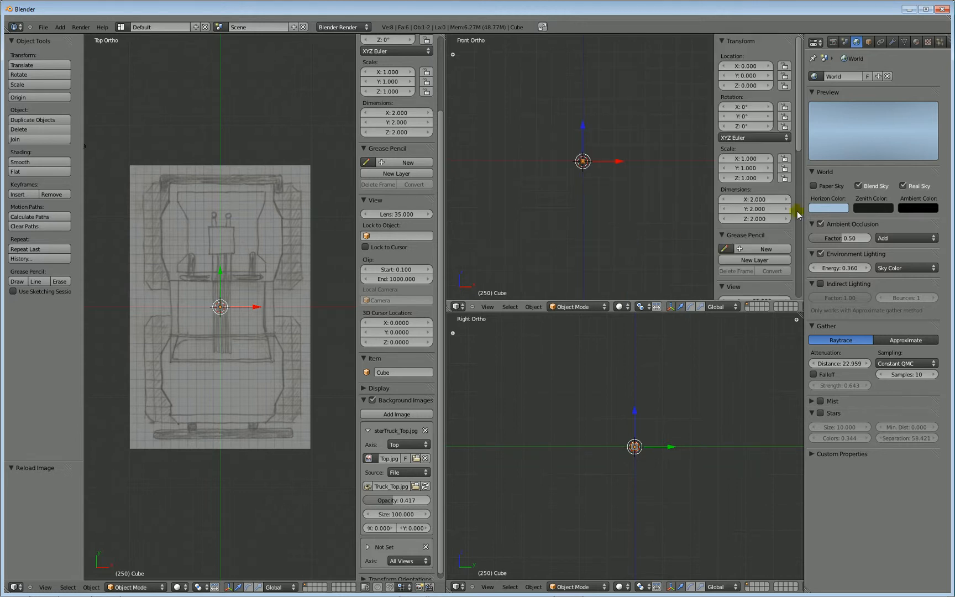
# Add a Front-axis background image and pick MonsterTruck_Front.jpg from the Monster Truck folder
pyautogui.scroll(-3)
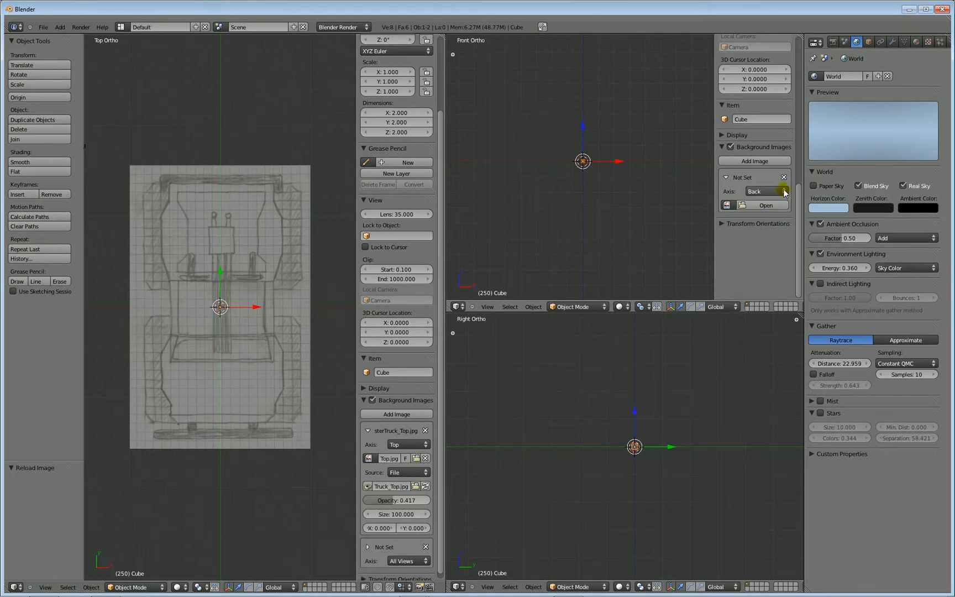
pyautogui.click(762, 191)
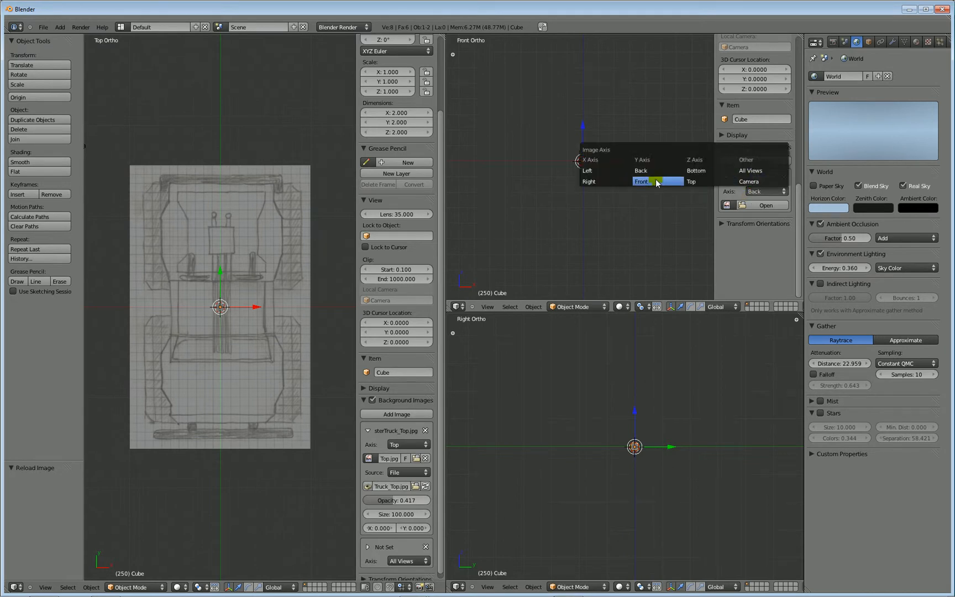
pyautogui.click(656, 181)
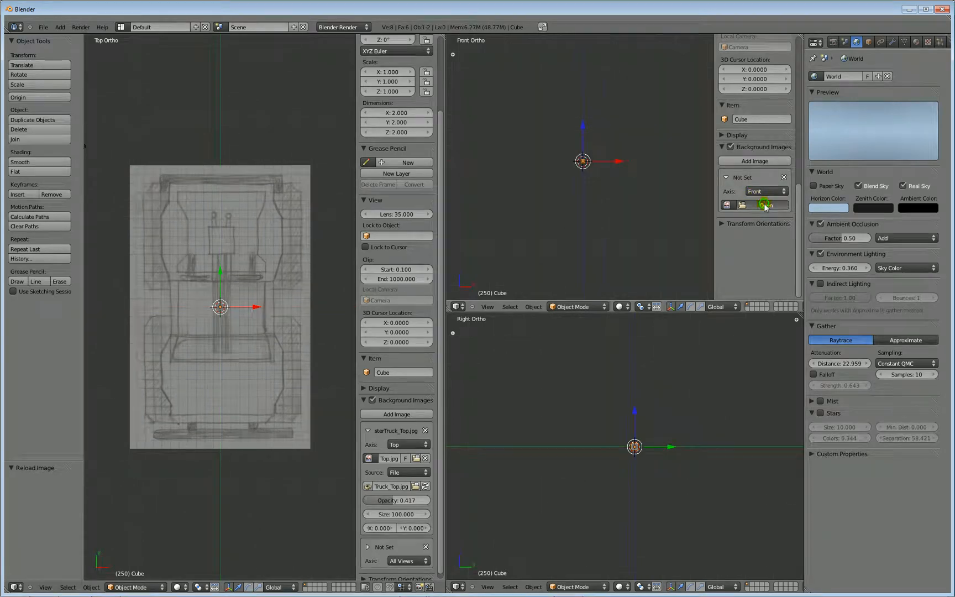
pyautogui.click(765, 204)
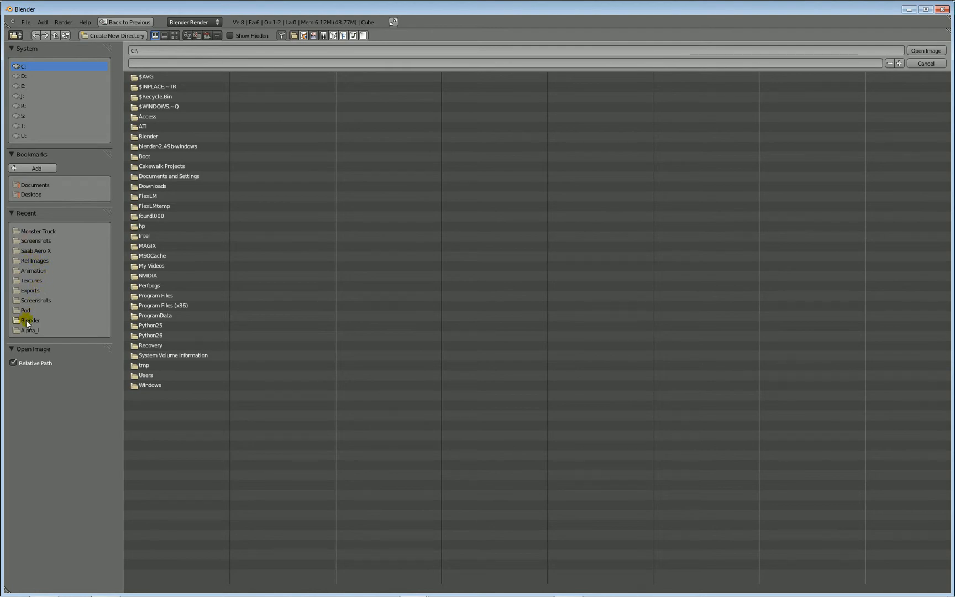
pyautogui.click(38, 231)
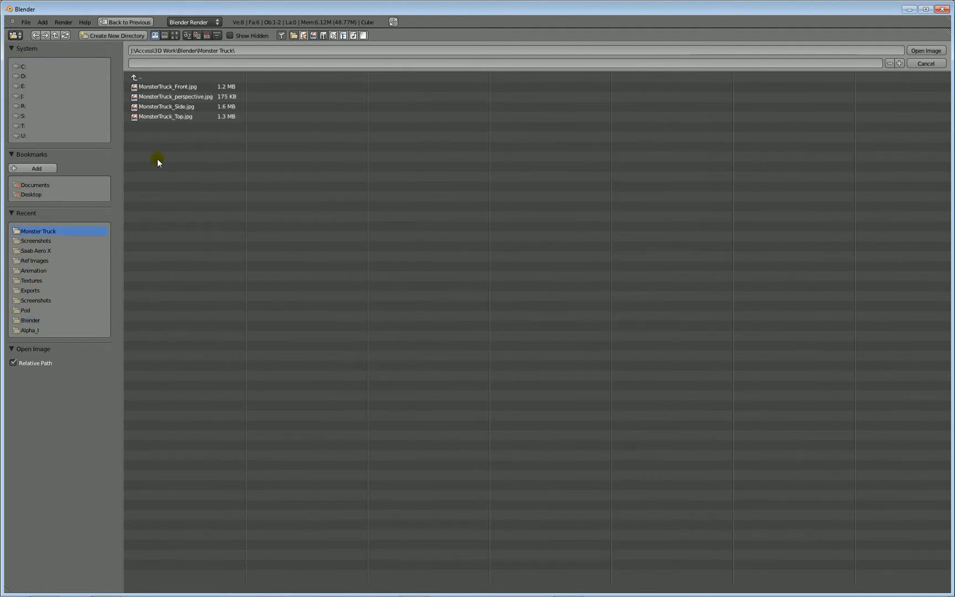
pyautogui.click(167, 86)
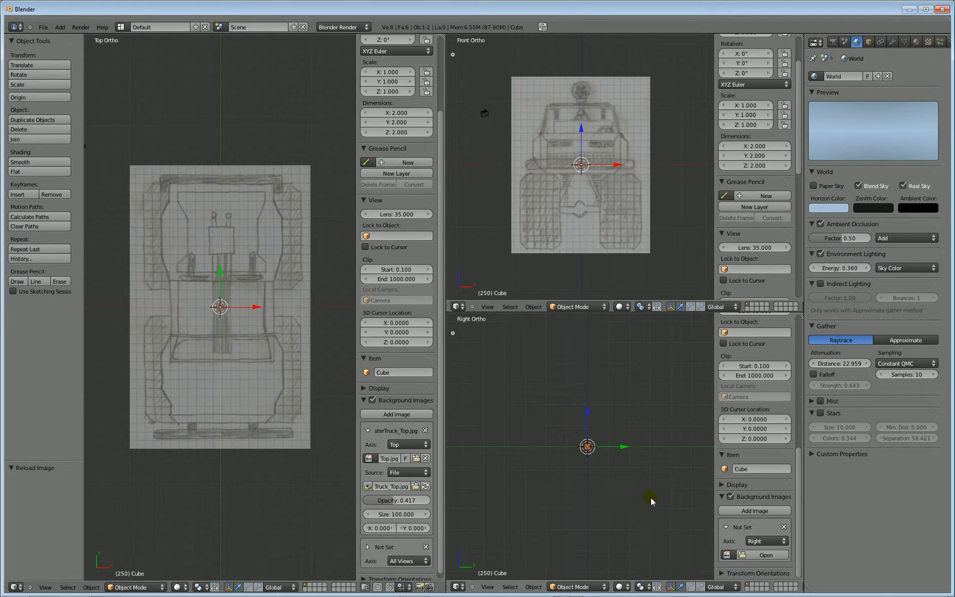
pyautogui.moveTo(632, 171)
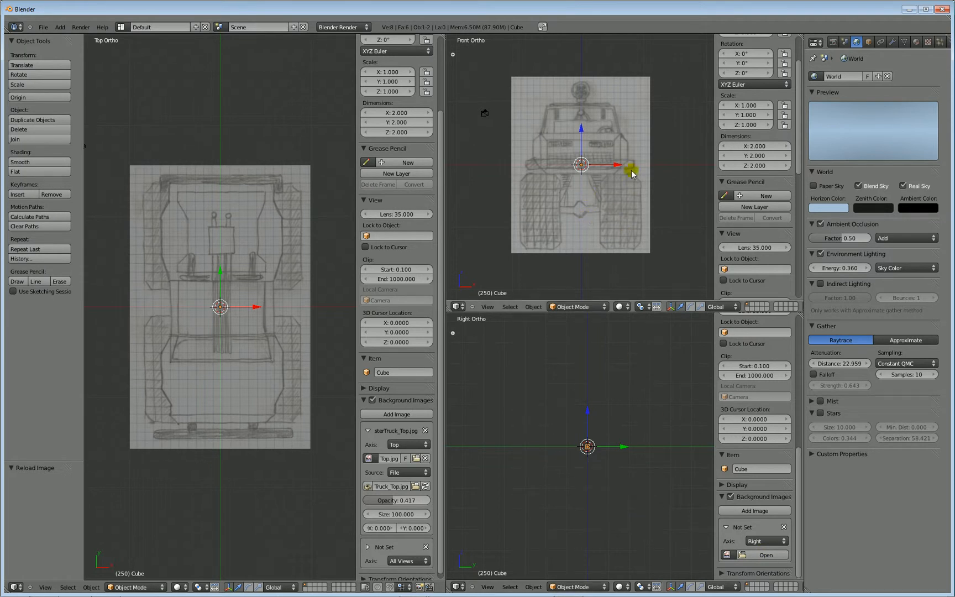
pyautogui.moveTo(567, 485)
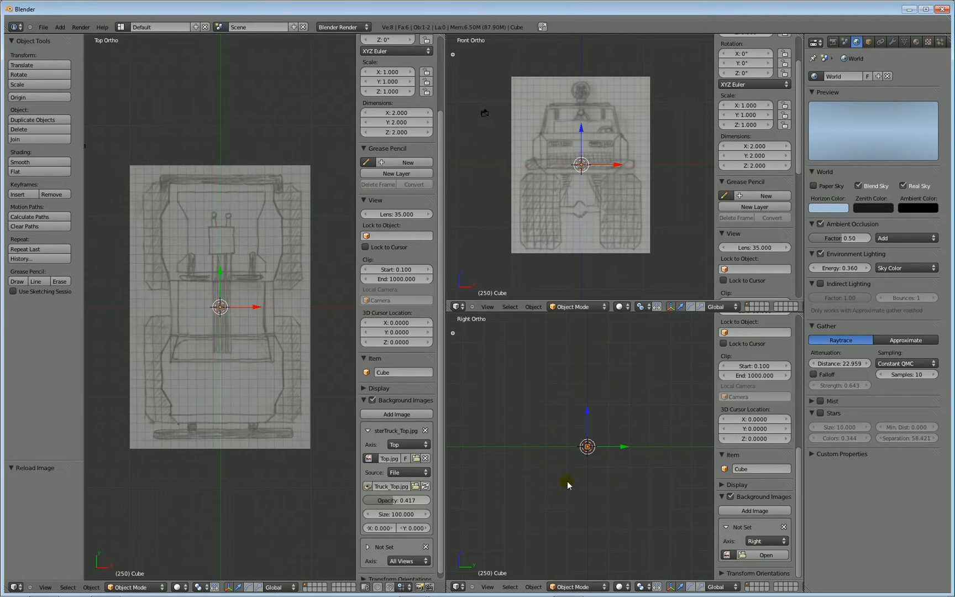
pyautogui.moveTo(567, 168)
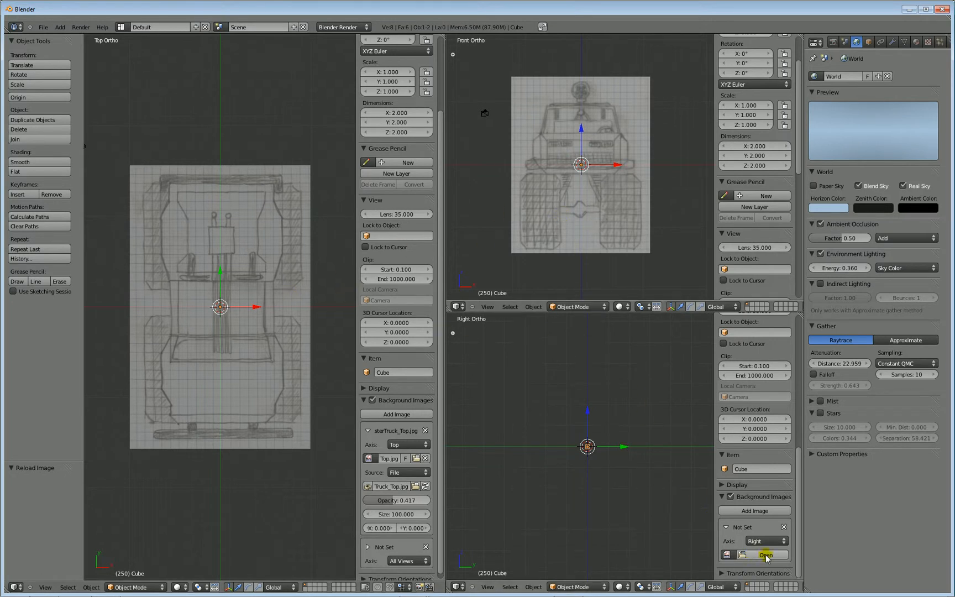
# Browse to Blender > Monster Truck for the Right slot's MonsterTruck_Side.jpg sketch
pyautogui.click(765, 555)
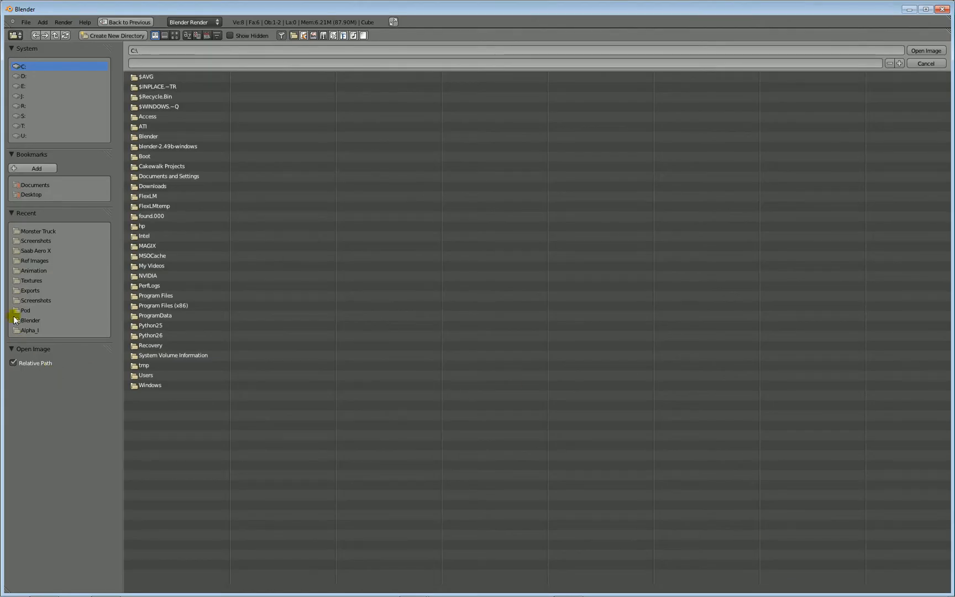
pyautogui.click(30, 320)
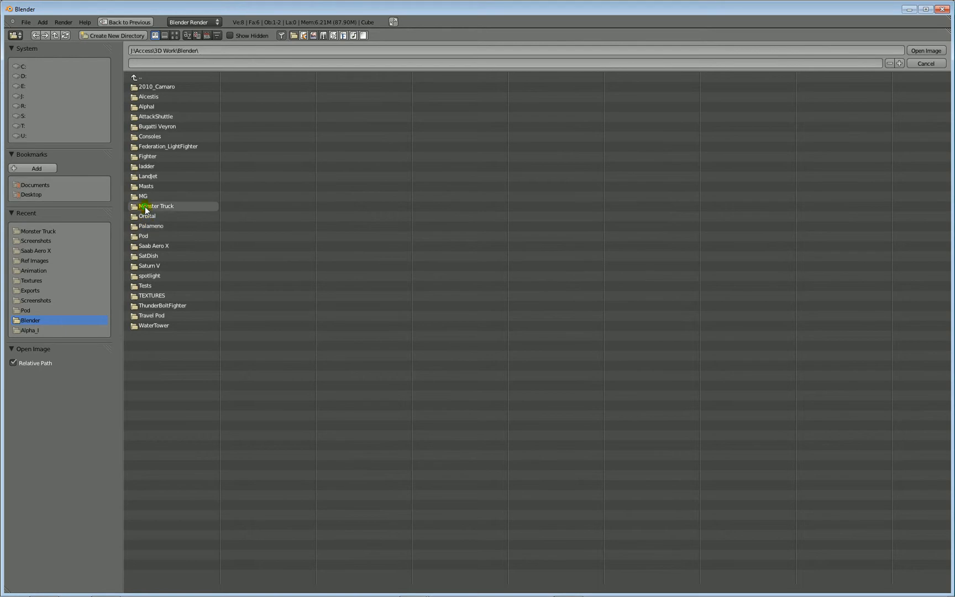
pyautogui.doubleClick(157, 205)
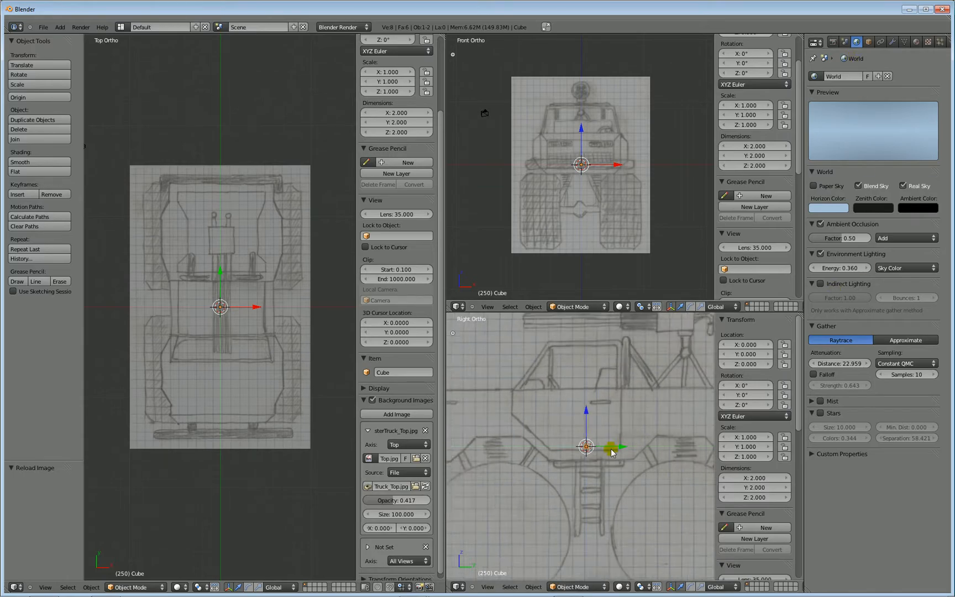
pyautogui.scroll(-3)
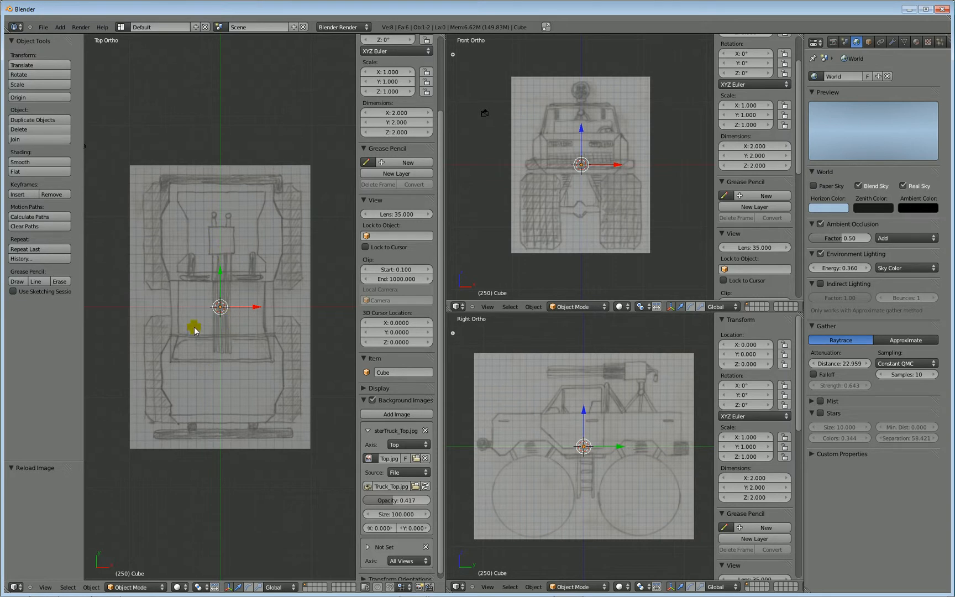
pyautogui.moveTo(198, 407)
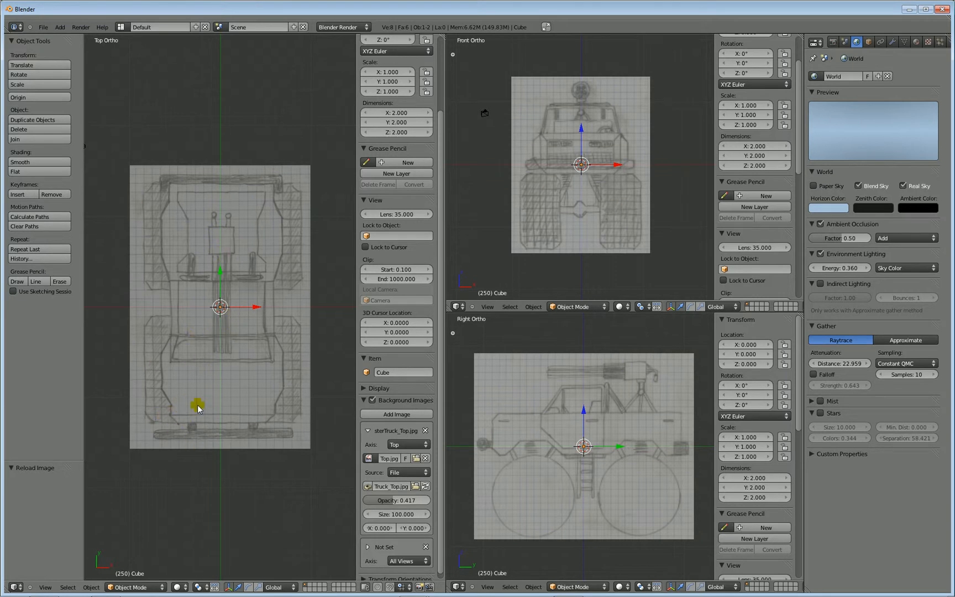
pyautogui.moveTo(542, 441)
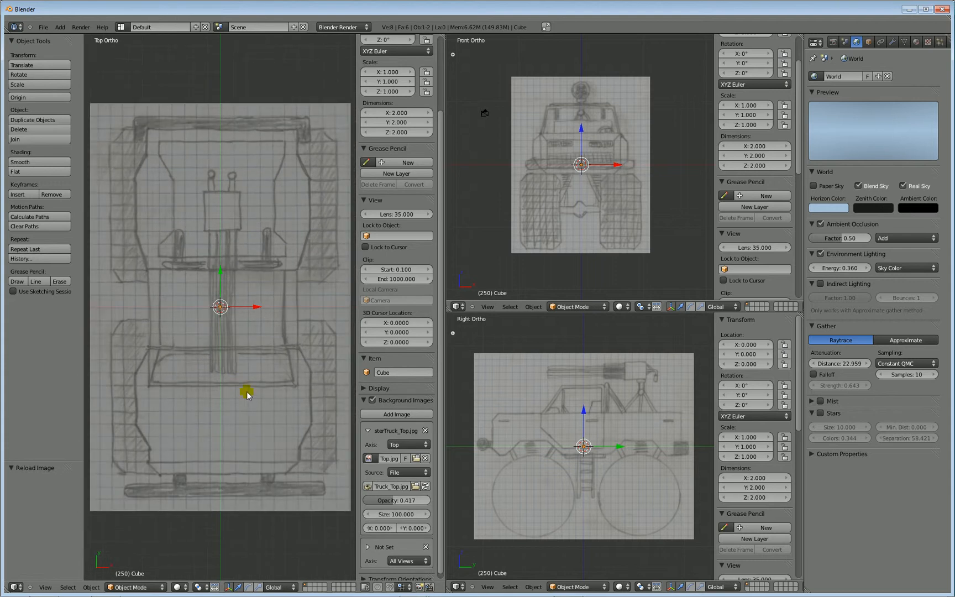
pyautogui.moveTo(525, 330)
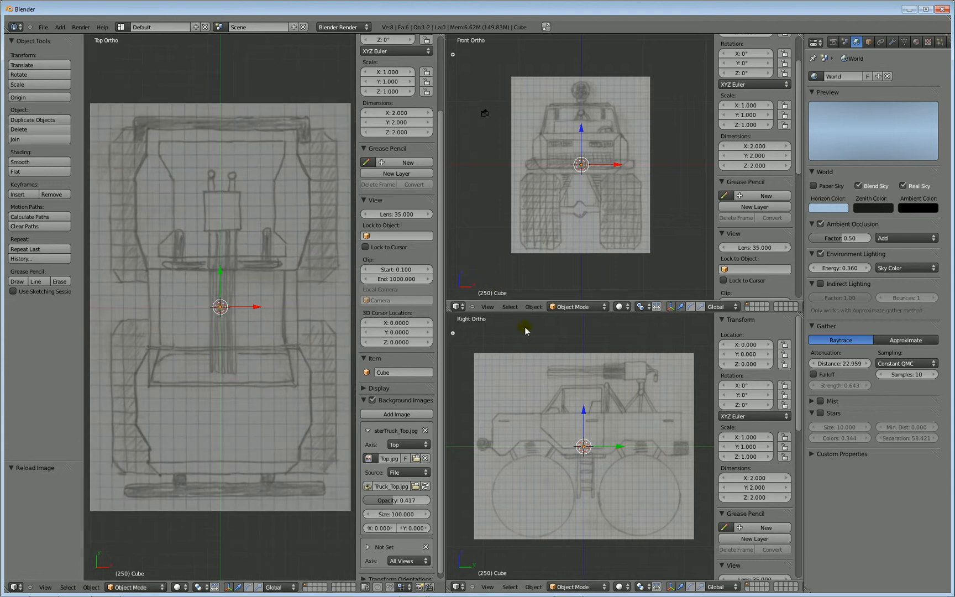
pyautogui.moveTo(566, 262)
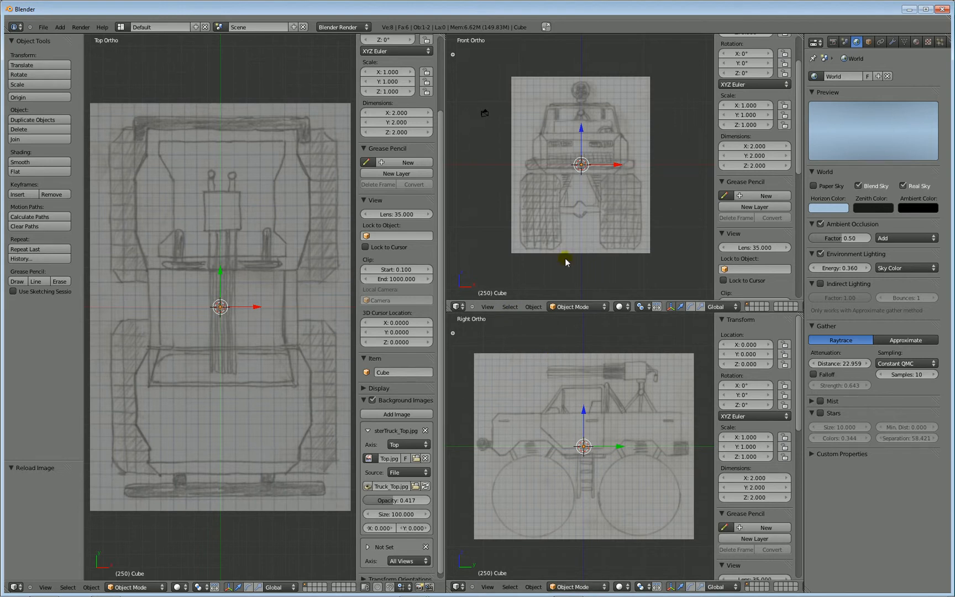
pyautogui.moveTo(571, 146)
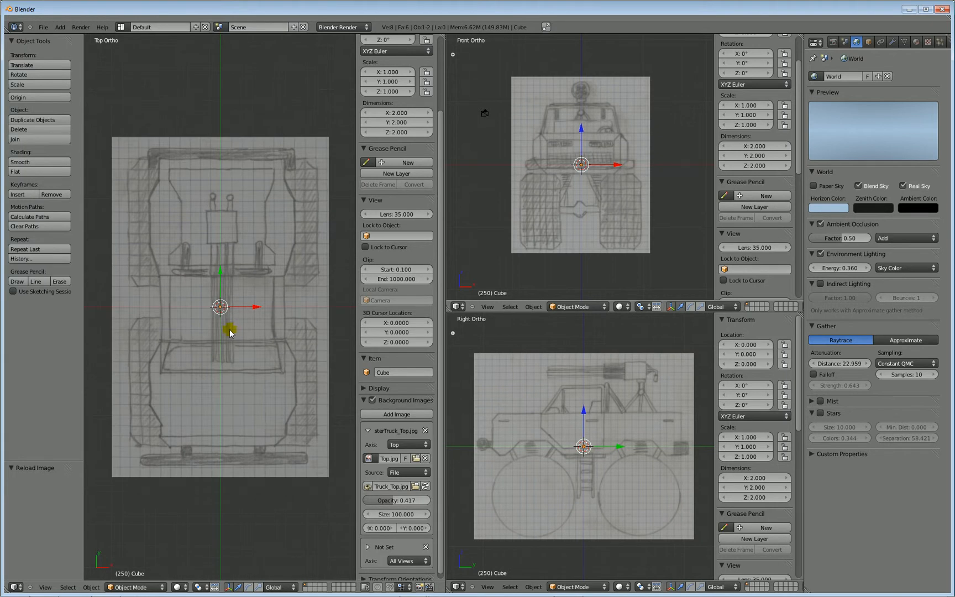
pyautogui.moveTo(114, 64)
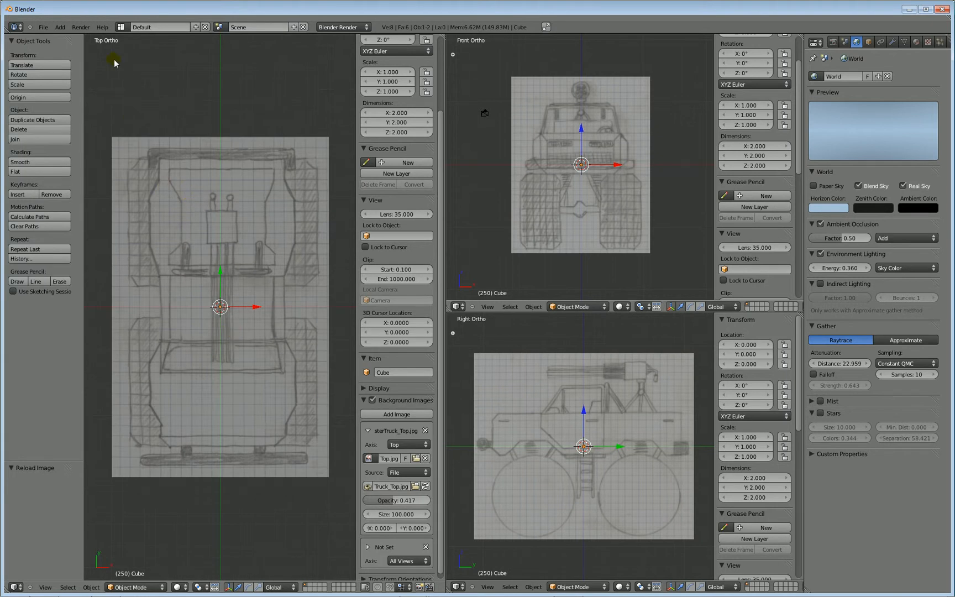
# Add a plane mesh and scale it to about 138 units over the truck
pyautogui.click(59, 28)
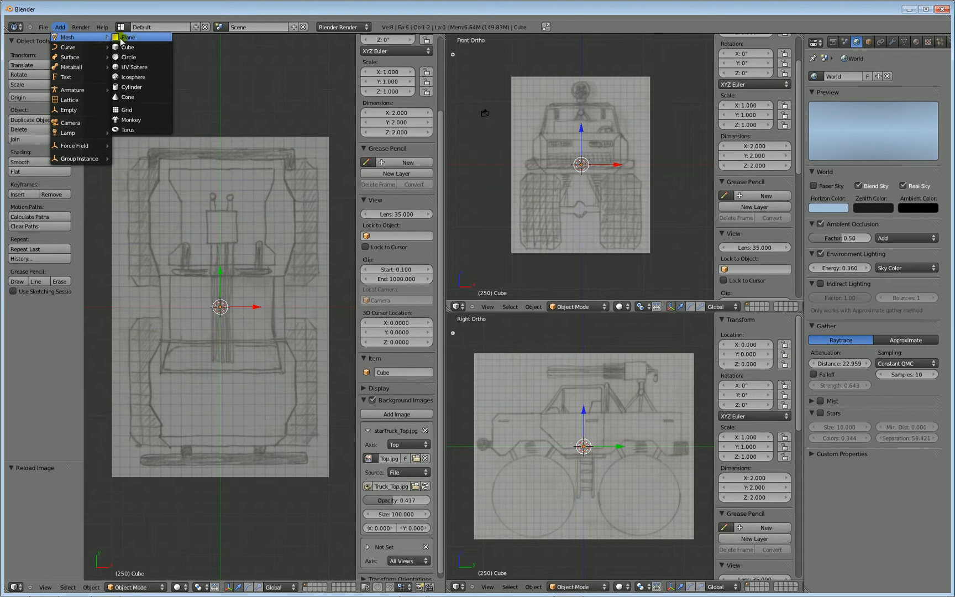
pyautogui.click(127, 37)
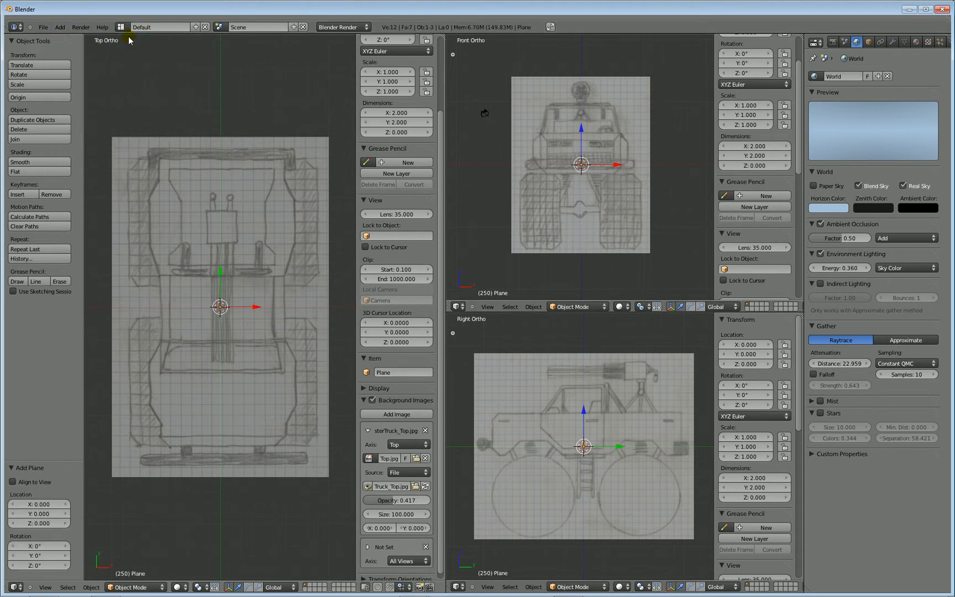
pyautogui.moveTo(232, 314)
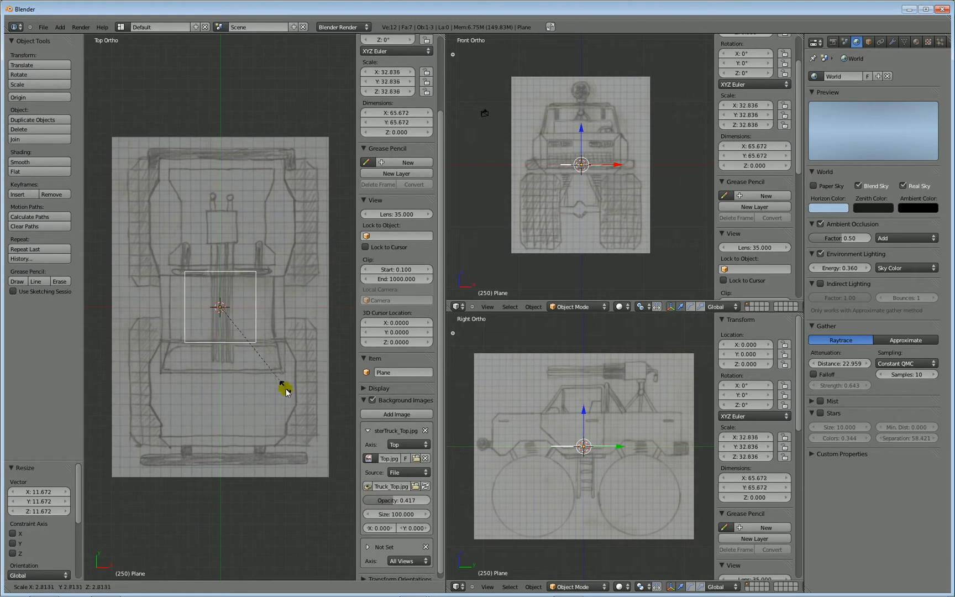
pyautogui.moveTo(286, 390); pyautogui.dragTo(267, 340)
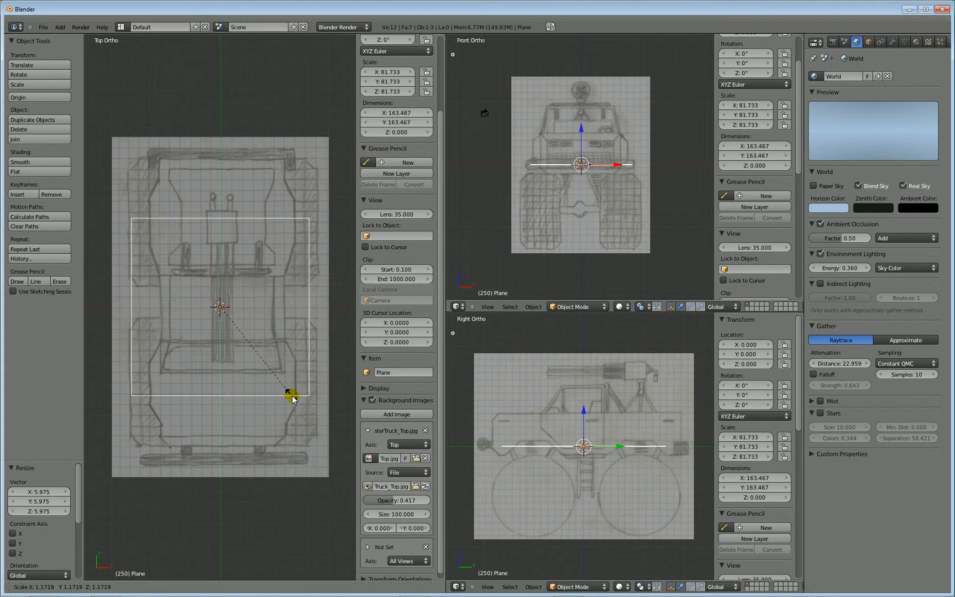
pyautogui.moveTo(293, 396); pyautogui.dragTo(283, 390)
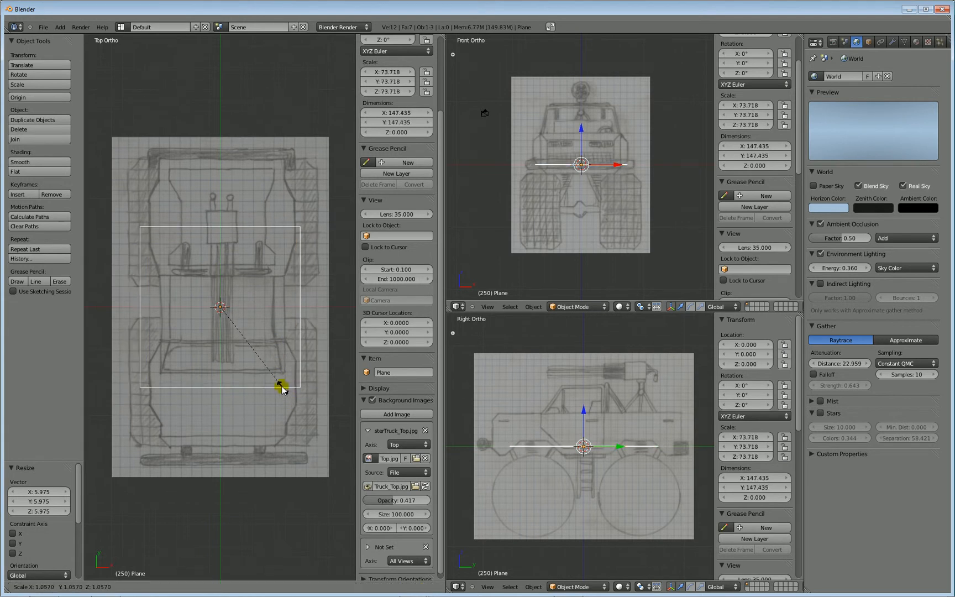
pyautogui.moveTo(283, 390); pyautogui.dragTo(282, 386)
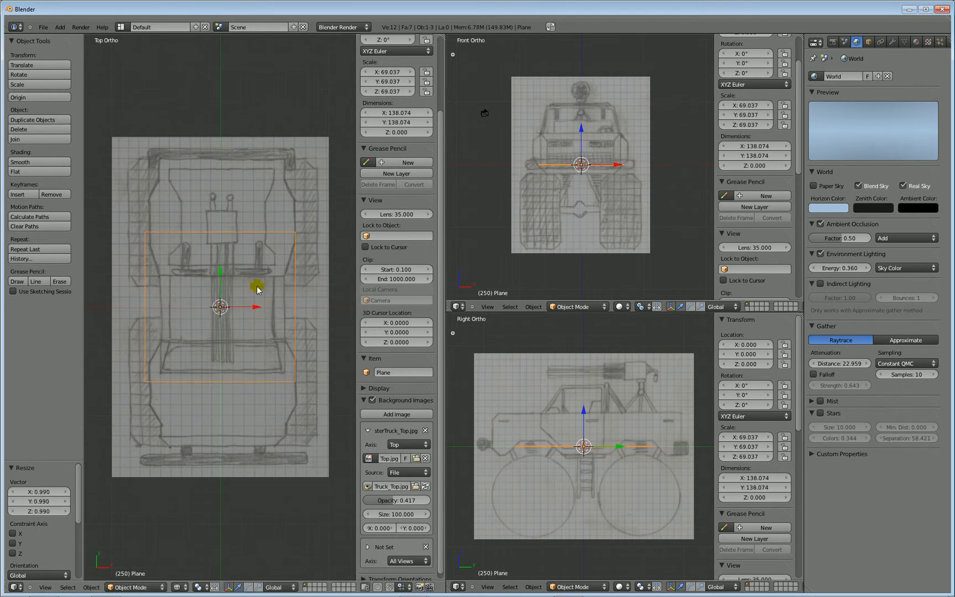
pyautogui.moveTo(151, 291)
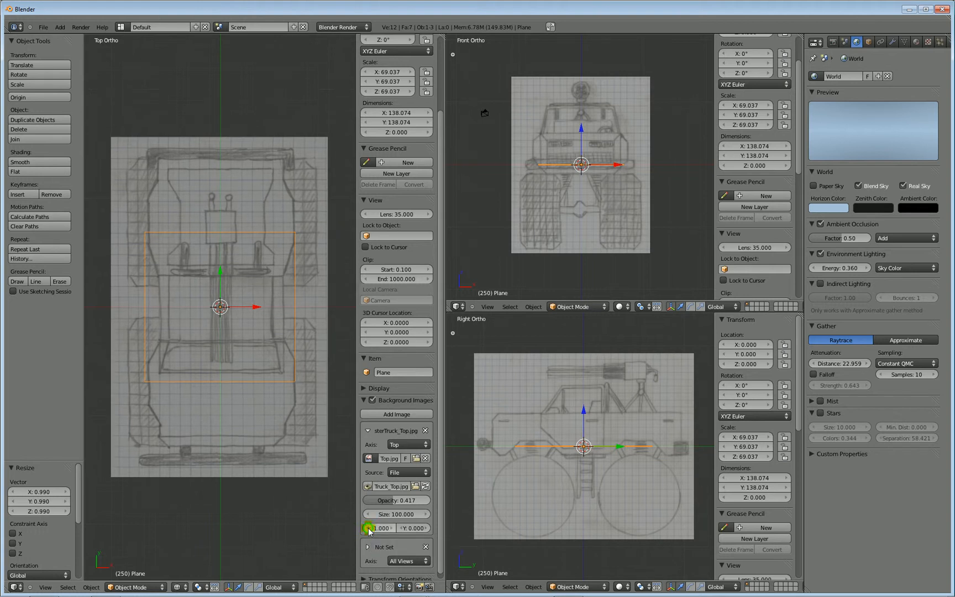
# Adjust the top reference image's X offset to recentre the truck sketch
pyautogui.moveTo(378, 528); pyautogui.dragTo(396, 528)
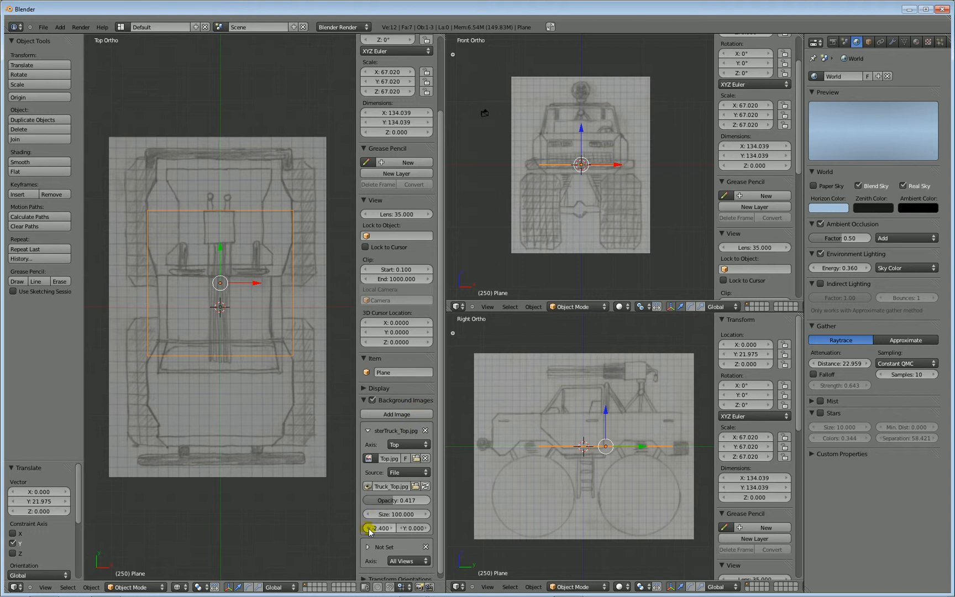
pyautogui.moveTo(378, 527); pyautogui.dragTo(384, 528)
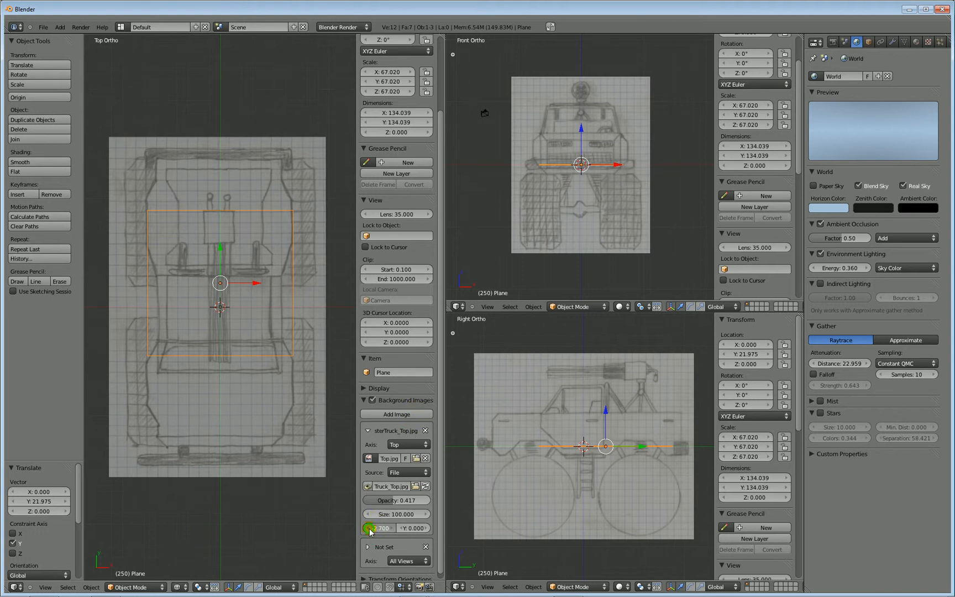
pyautogui.moveTo(396, 528); pyautogui.dragTo(390, 527)
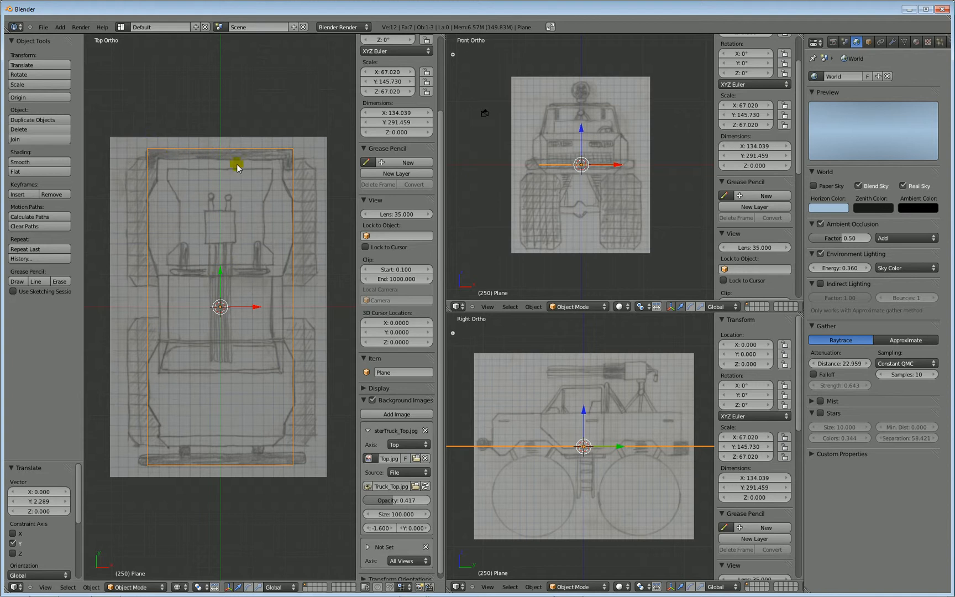
pyautogui.moveTo(206, 459)
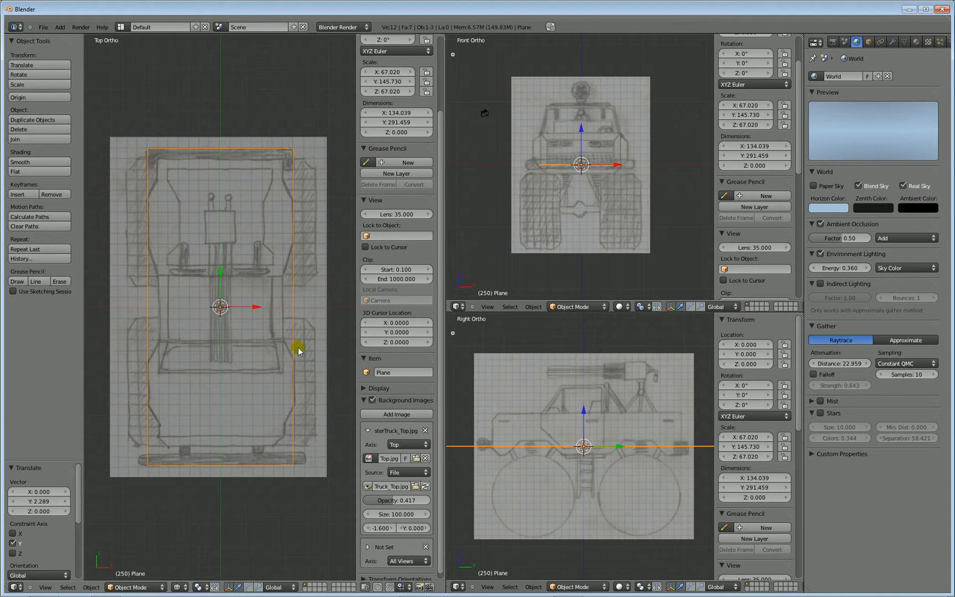
pyautogui.moveTo(292, 361)
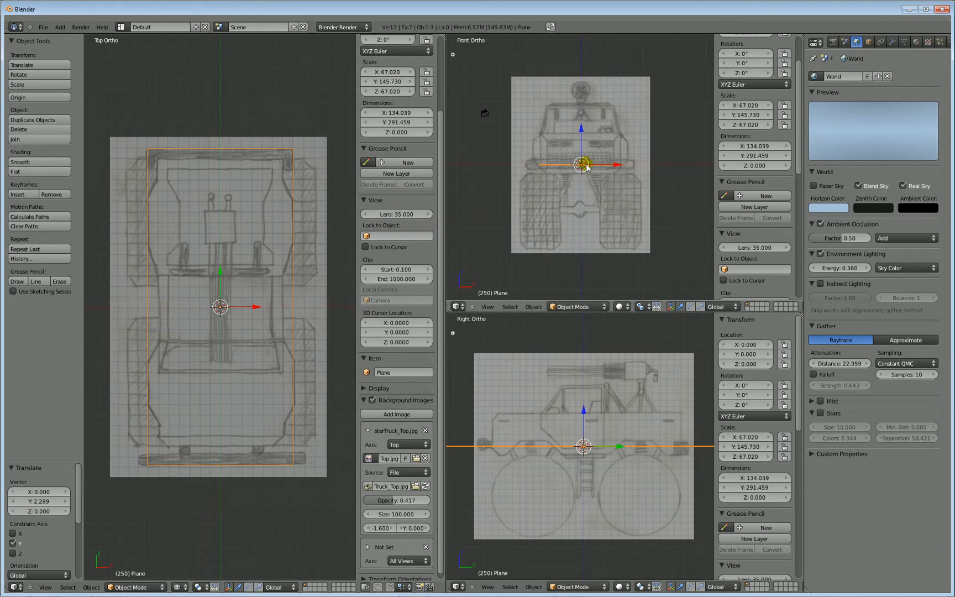
pyautogui.moveTo(330, 426)
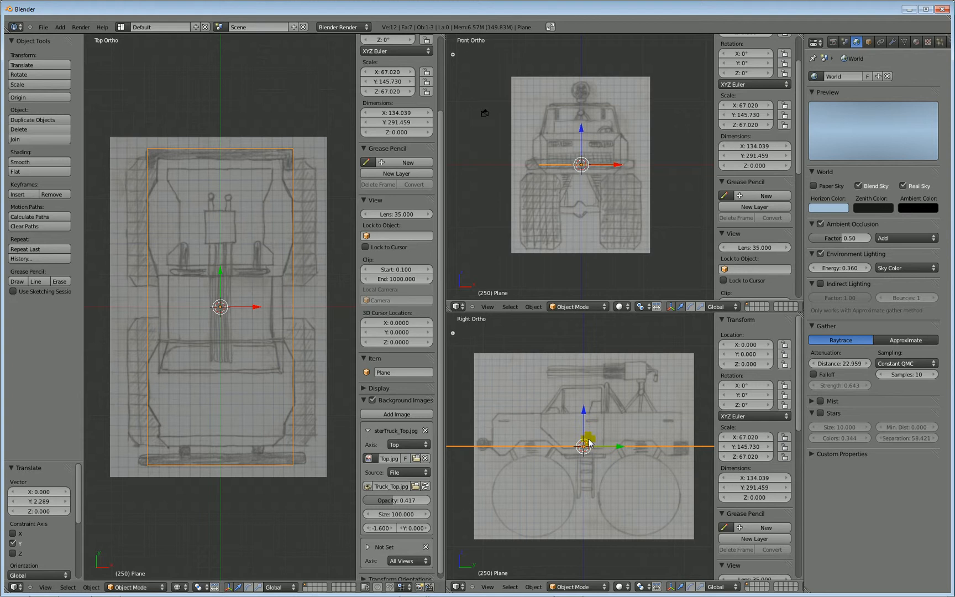
# Enter Edit Mode on the plane and zoom the view out
pyautogui.press('Tab')
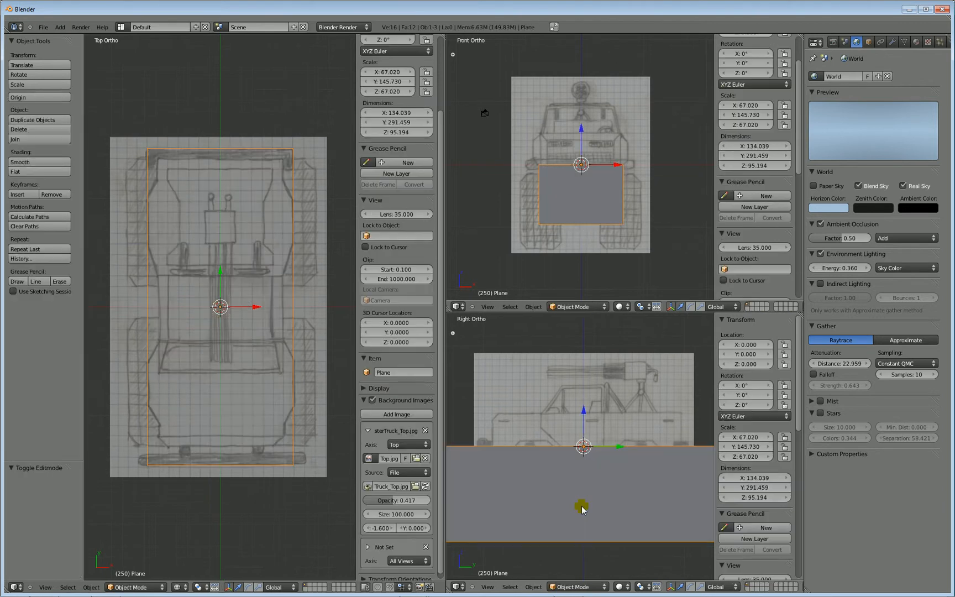
pyautogui.moveTo(581, 419)
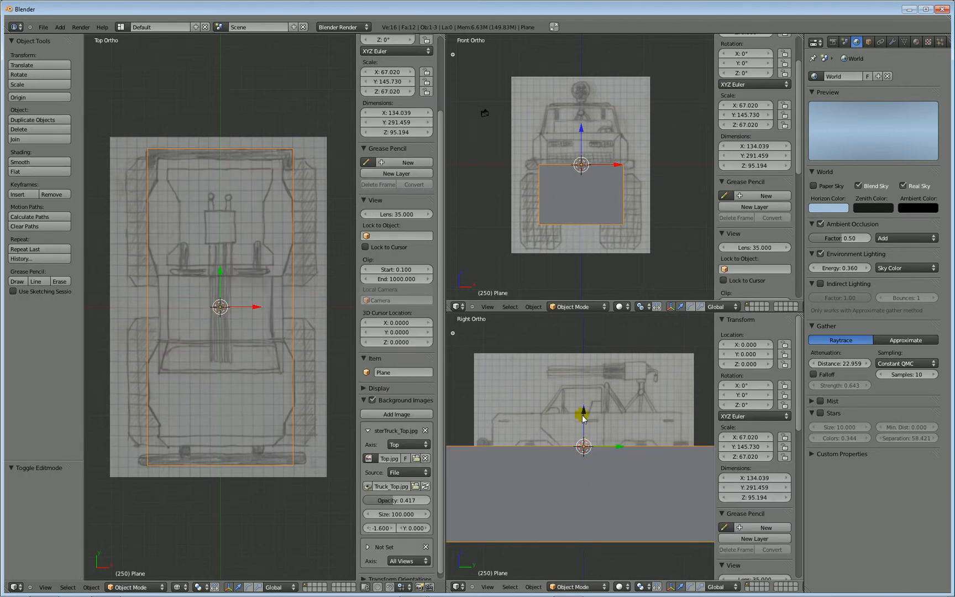
pyautogui.moveTo(581, 414)
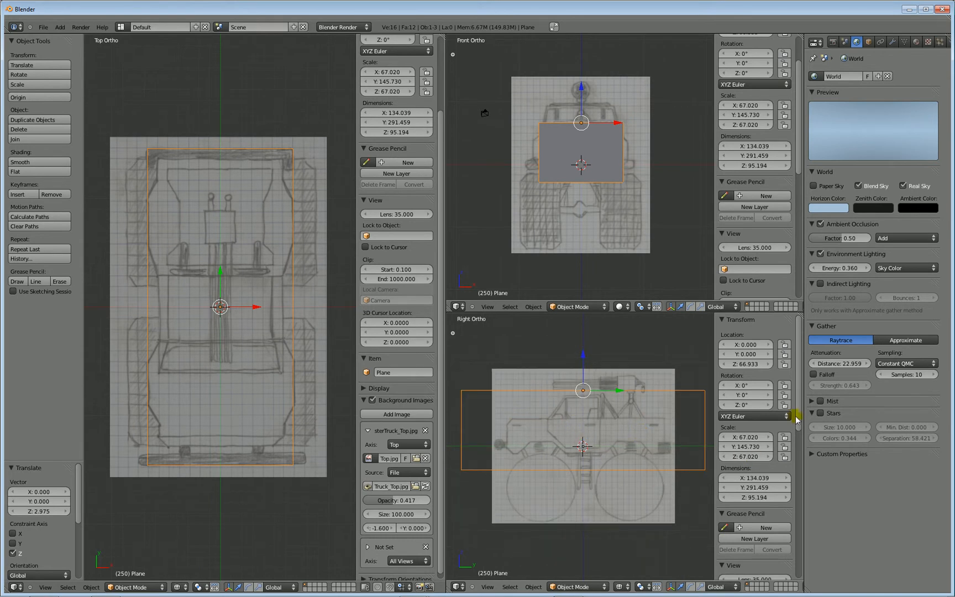
pyautogui.scroll(-3)
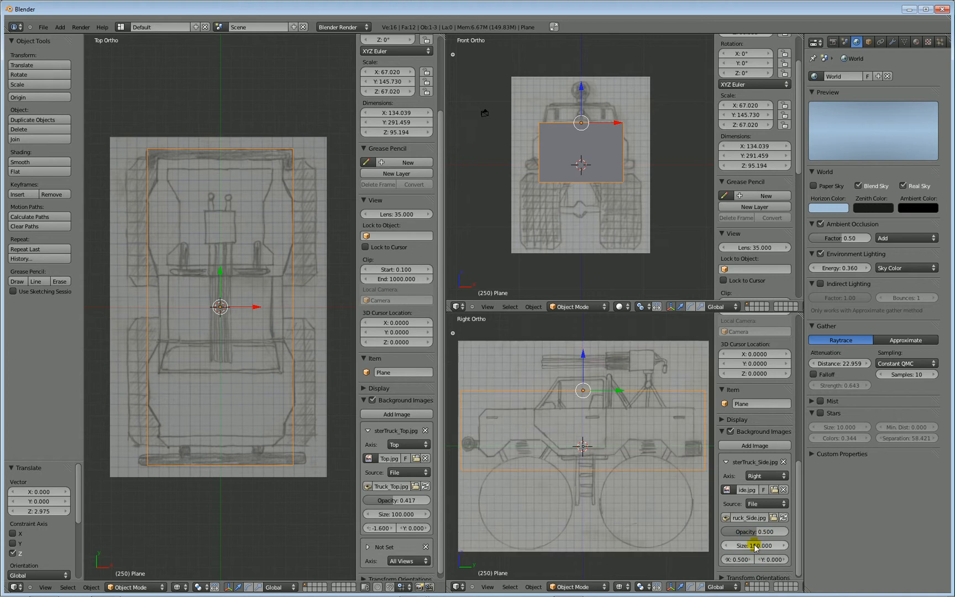
# Enlarge the right-view truck sketch's Size to about 152.5
pyautogui.click(753, 544)
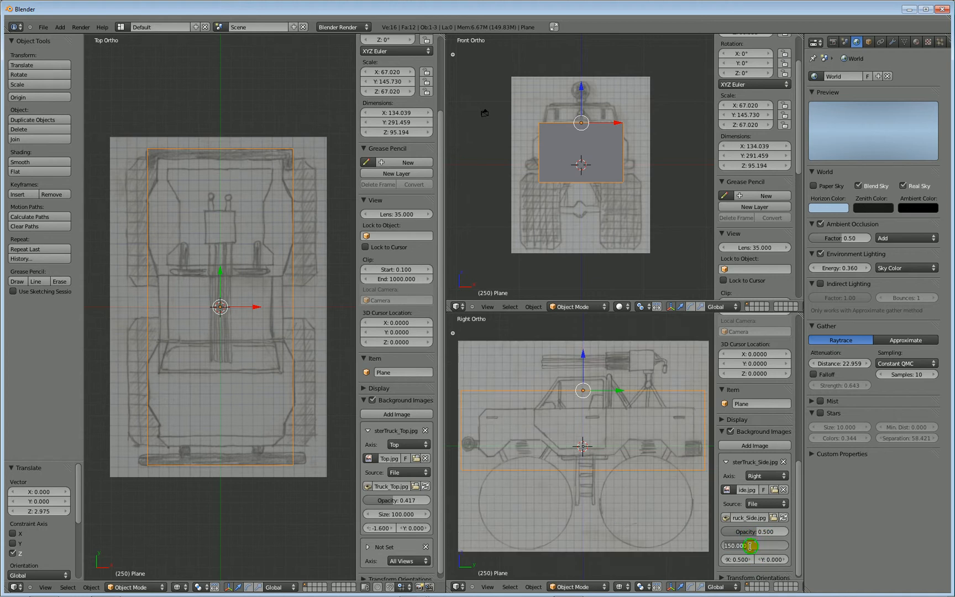
pyautogui.moveTo(754, 545); pyautogui.dragTo(754, 551)
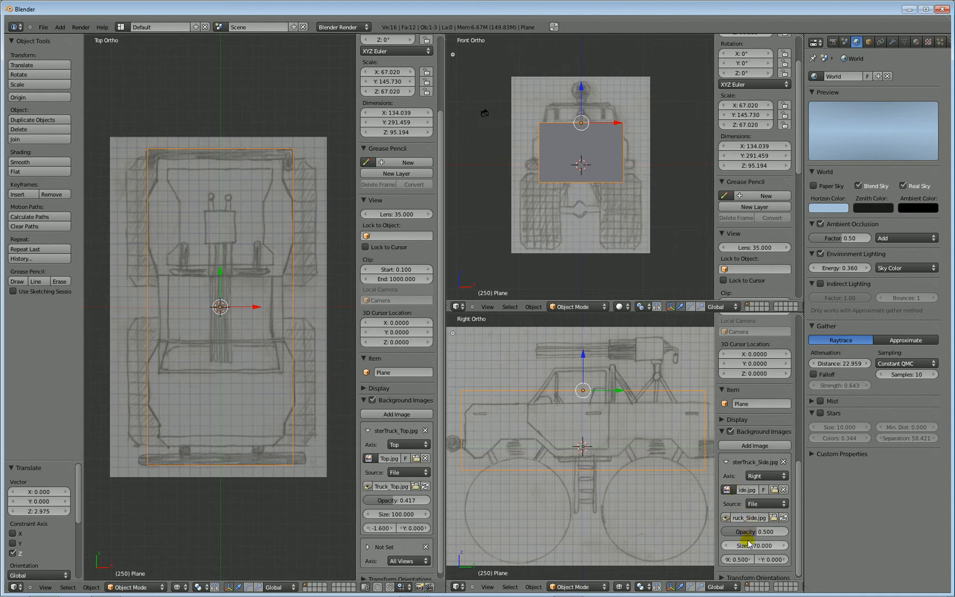
pyautogui.click(754, 545)
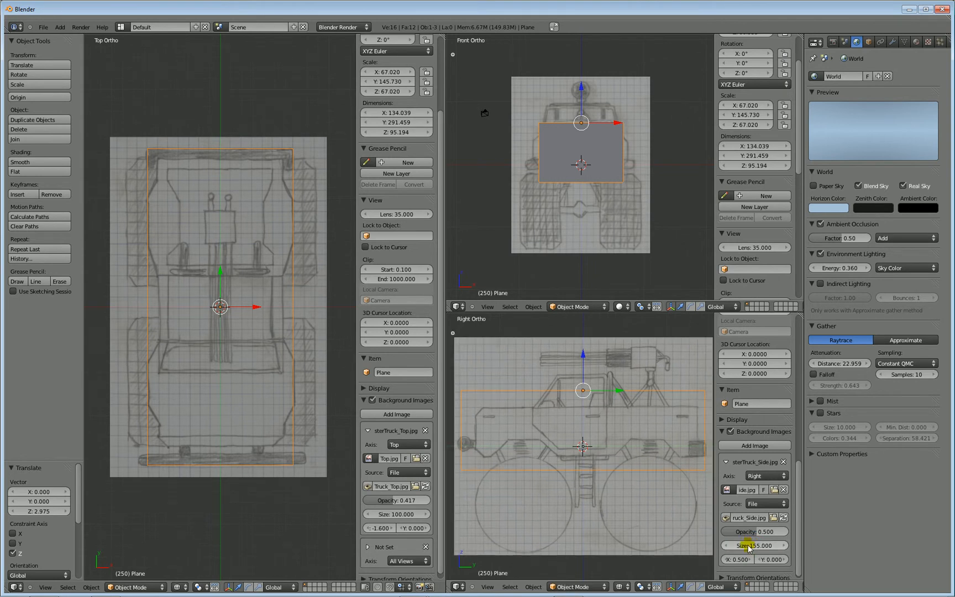
pyautogui.moveTo(753, 545)
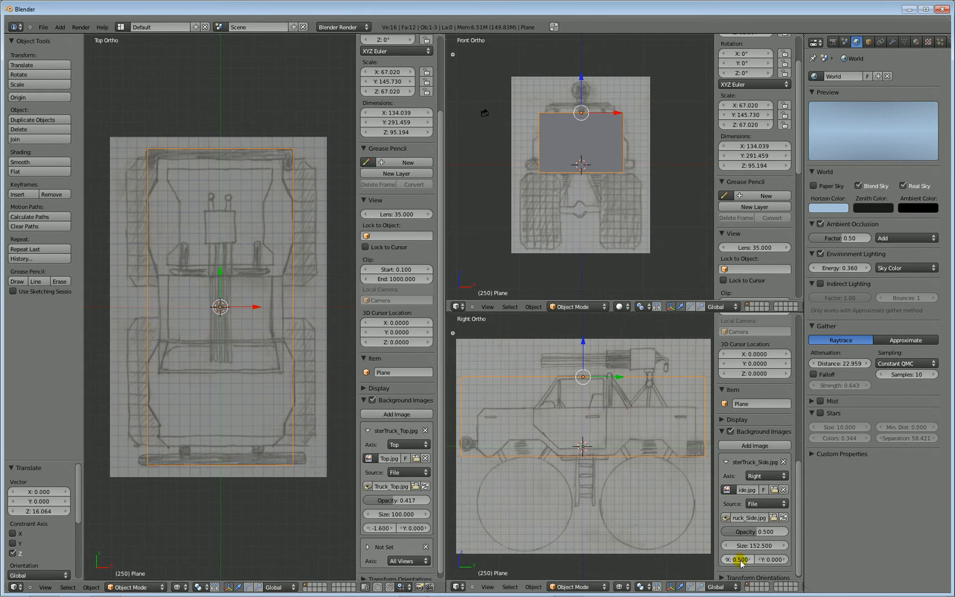
pyautogui.moveTo(710, 554)
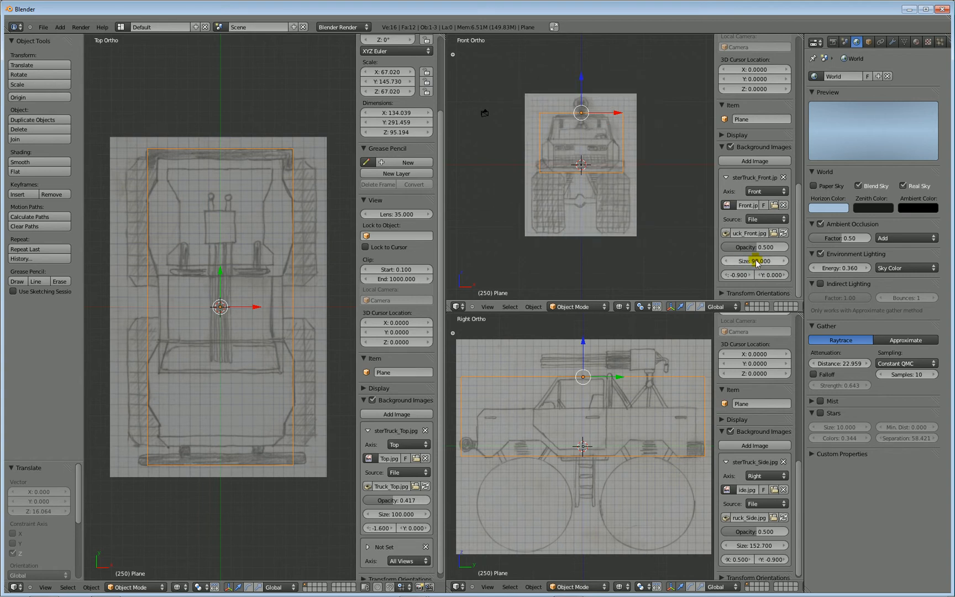
# Resize the front truck sketch to about 97 and shift its offsets to frame the box
pyautogui.click(753, 261)
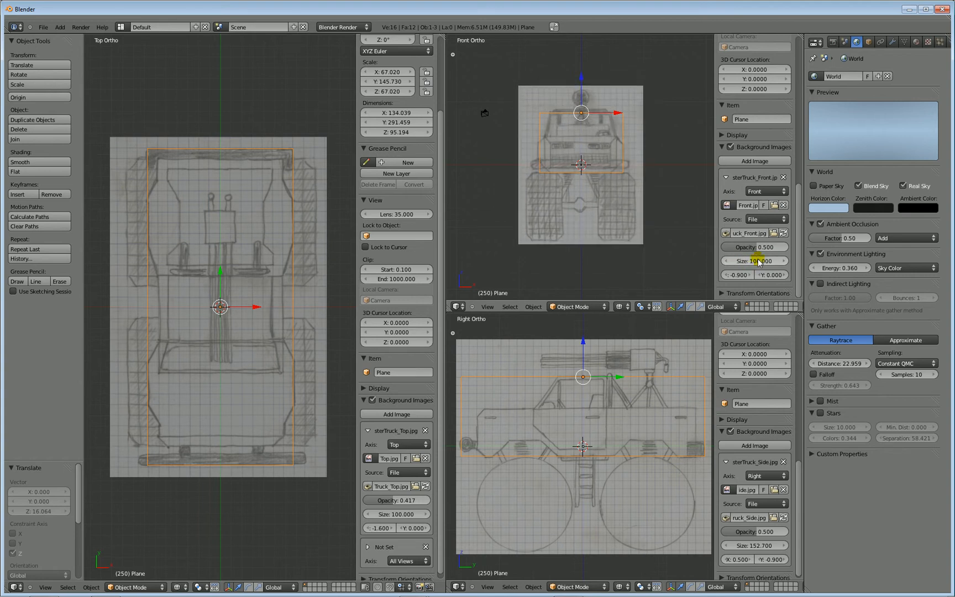
pyautogui.moveTo(758, 261); pyautogui.dragTo(731, 261)
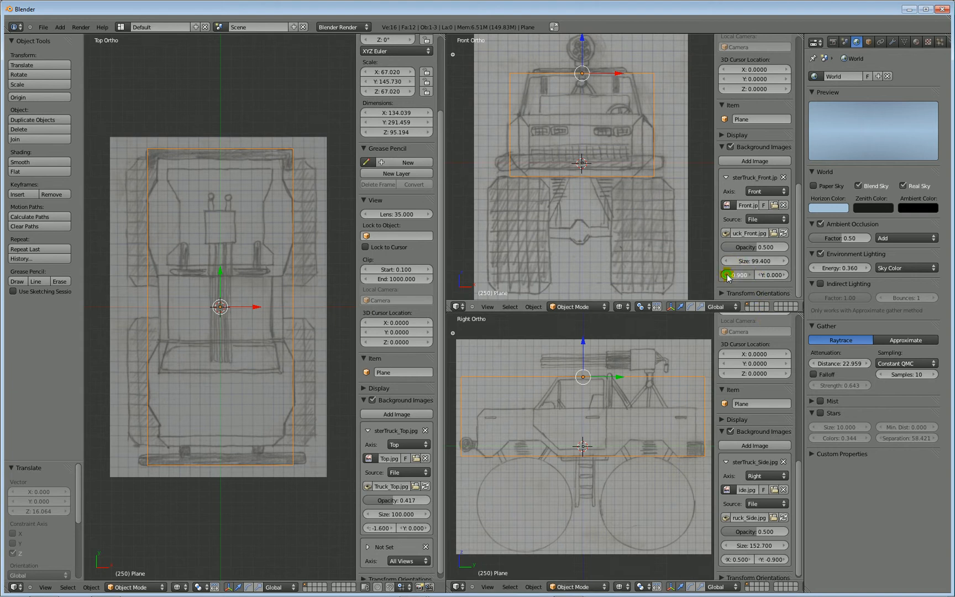
pyautogui.moveTo(753, 275); pyautogui.dragTo(737, 274)
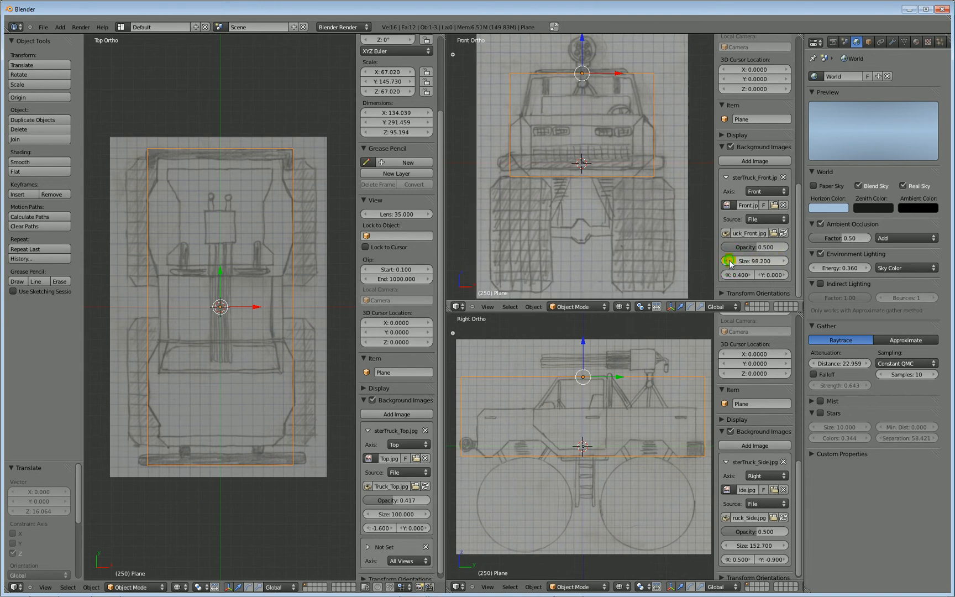
pyautogui.moveTo(756, 261); pyautogui.dragTo(731, 261)
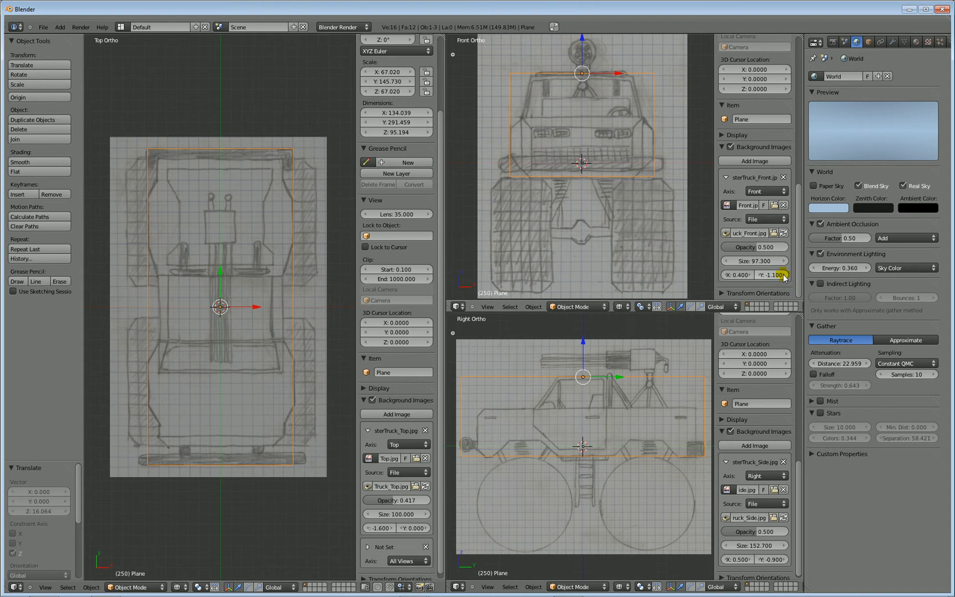
pyautogui.moveTo(786, 275); pyautogui.dragTo(765, 274)
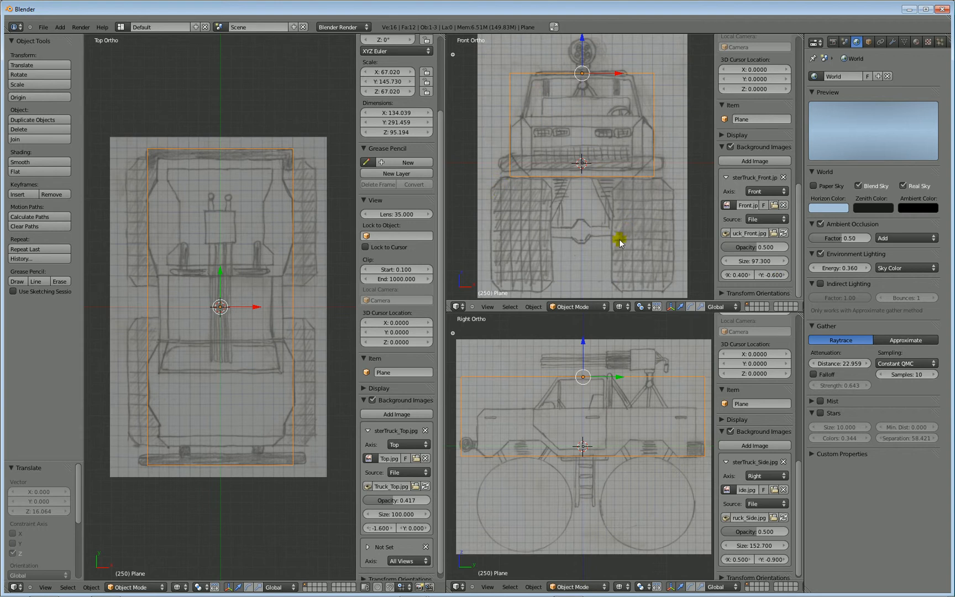
pyautogui.moveTo(588, 461)
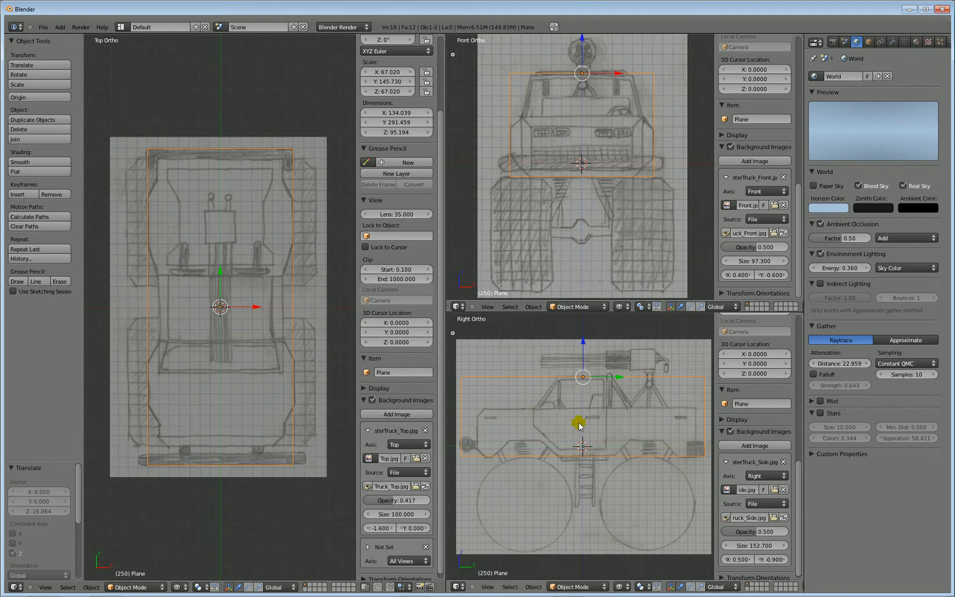
pyautogui.moveTo(599, 417)
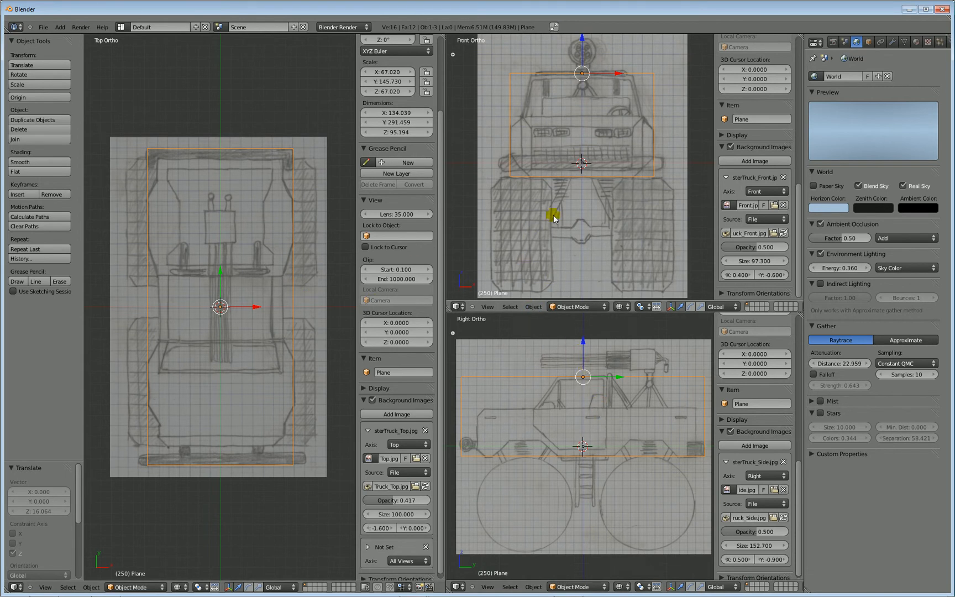
pyautogui.moveTo(315, 394)
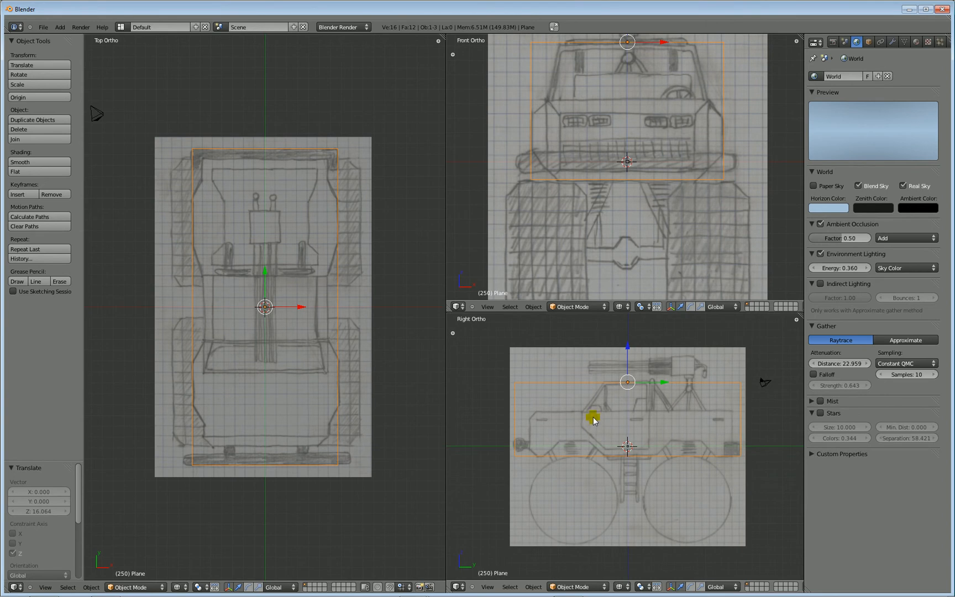
pyautogui.moveTo(350, 348)
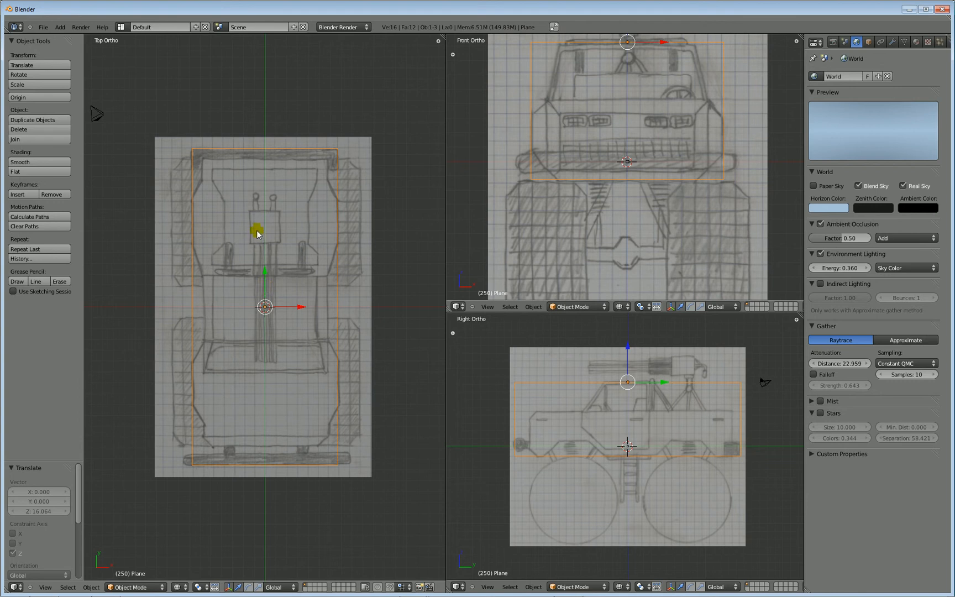
# Open the File menu with the sidebars hidden
pyautogui.click(42, 26)
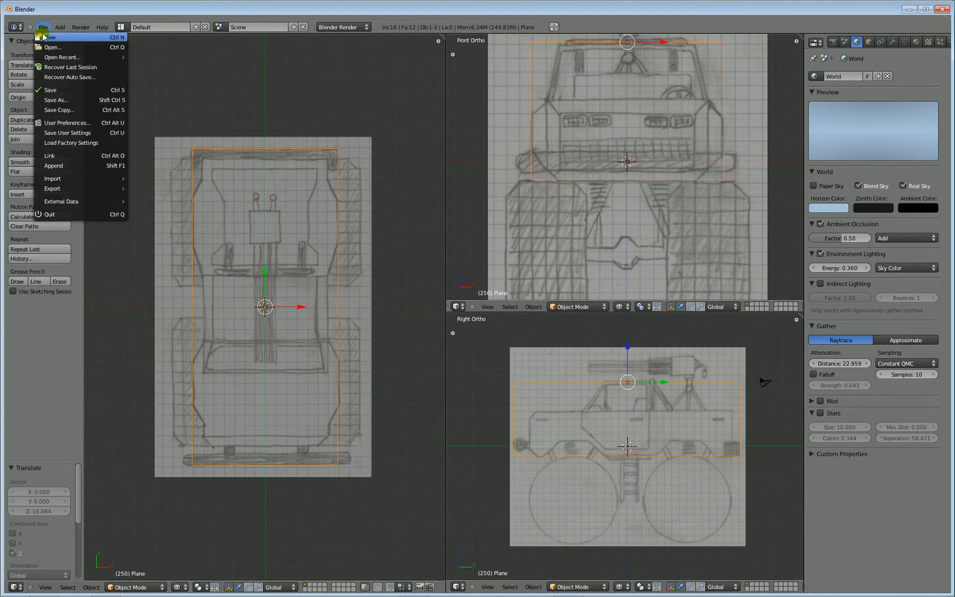
# Save As MonsterTruck_RefImages.blend, moving up to Blender and into the Monster Truck folder
pyautogui.click(55, 100)
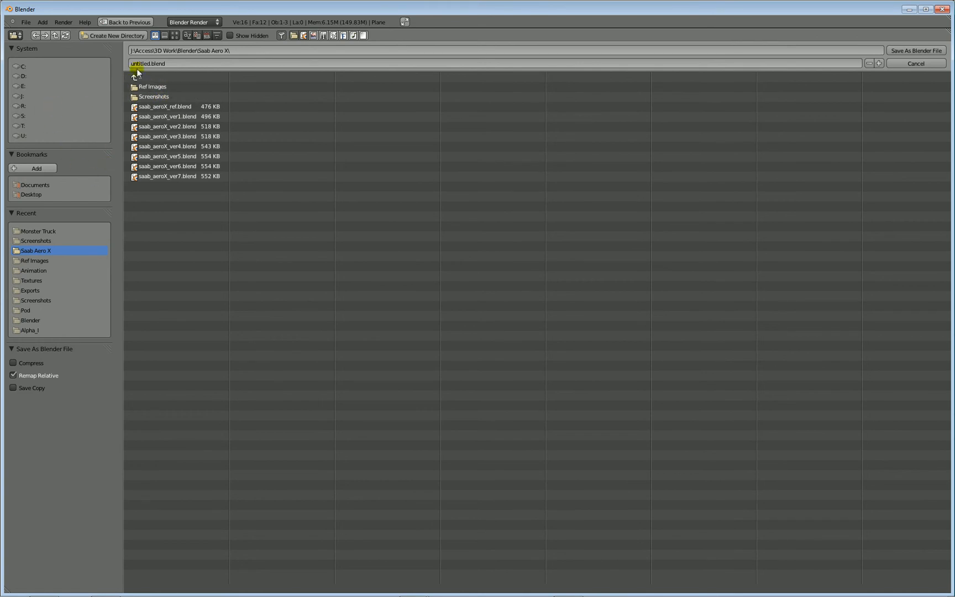
pyautogui.click(136, 77)
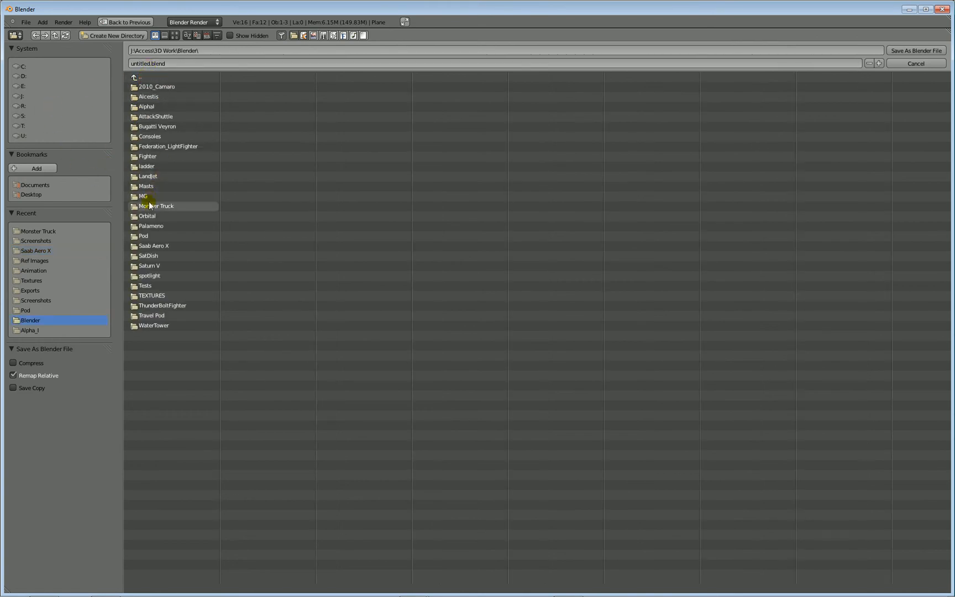
pyautogui.doubleClick(160, 205)
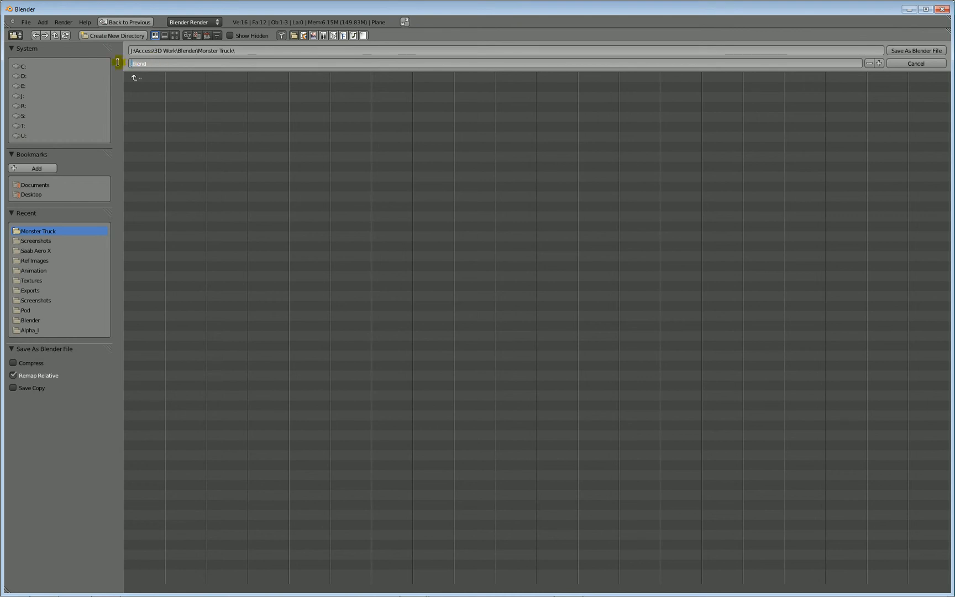
pyautogui.write('MonsterTruck_RefImages')
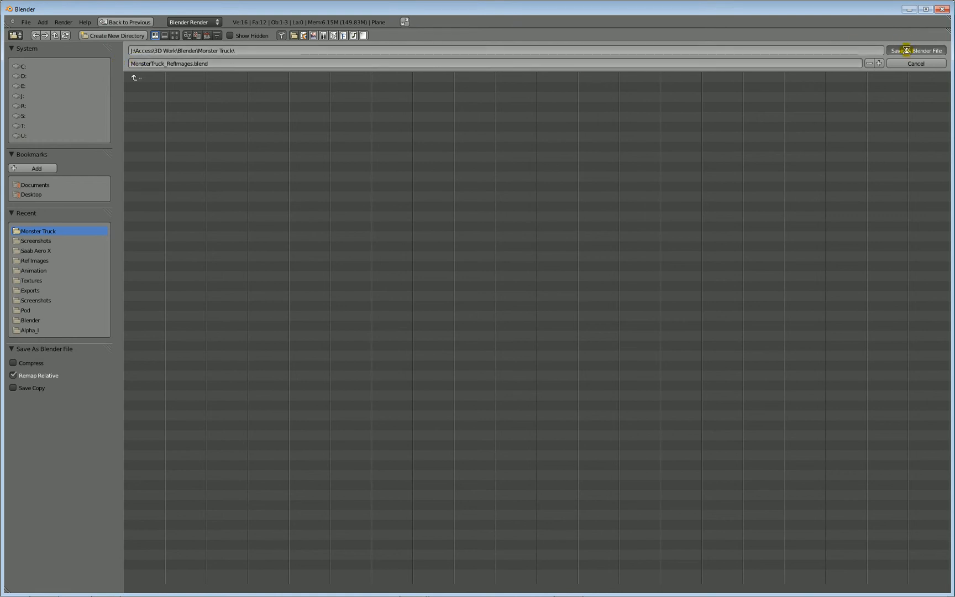
pyautogui.click(894, 50)
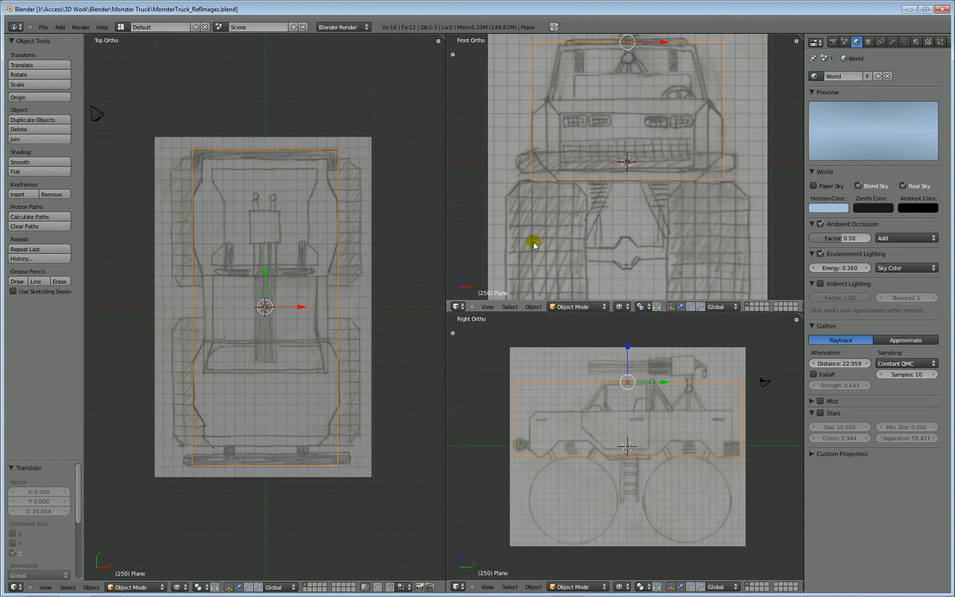
pyautogui.moveTo(352, 322)
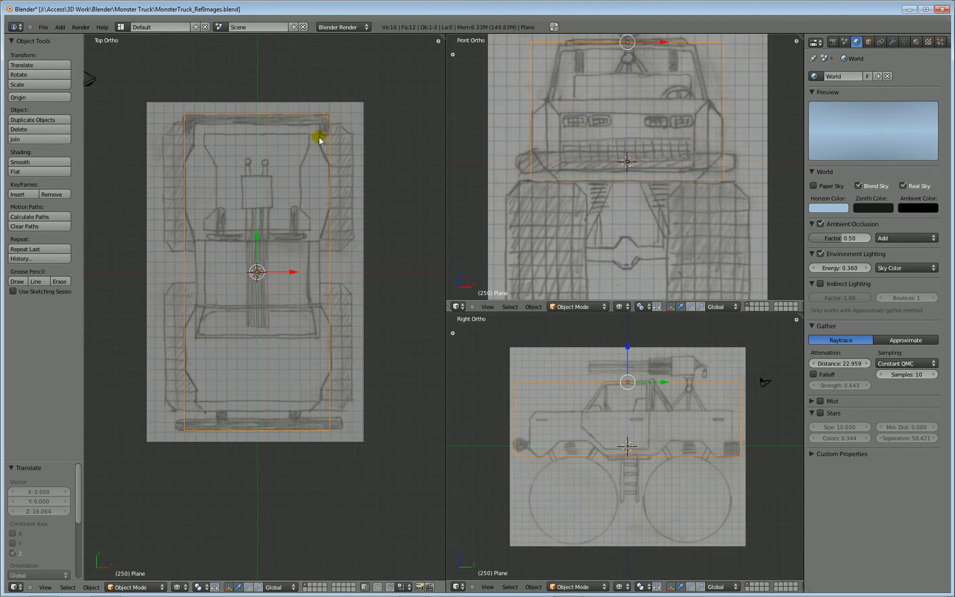
pyautogui.moveTo(275, 407)
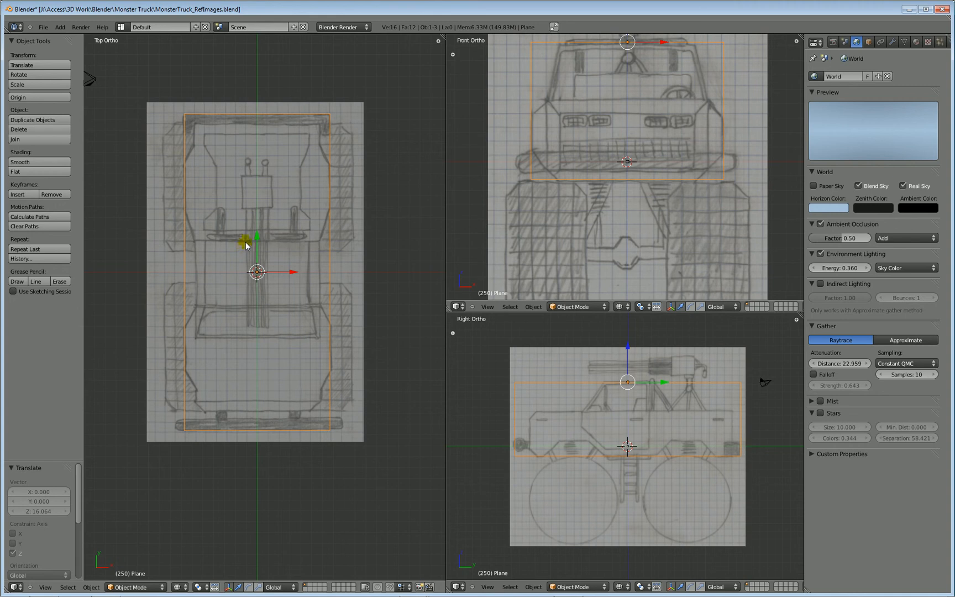
# In Edit Mode, delete the faces of the box's selected left half
pyautogui.press('Tab')
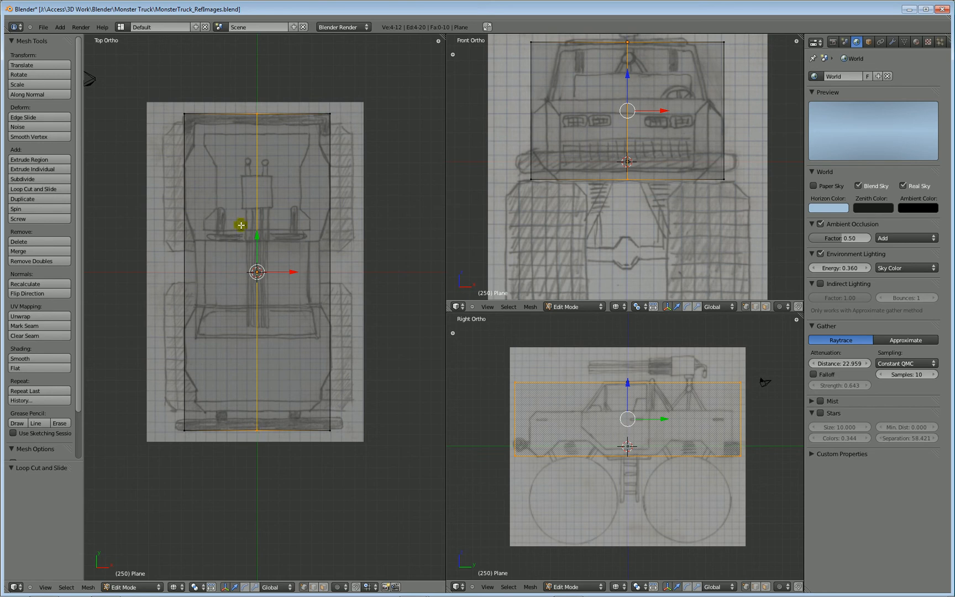
pyautogui.moveTo(255, 330)
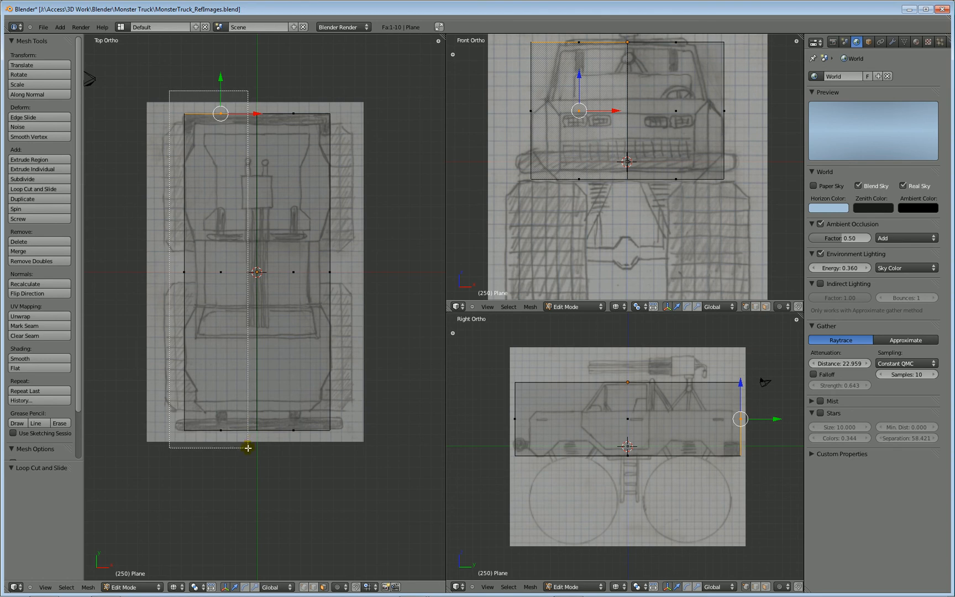
pyautogui.press('a')
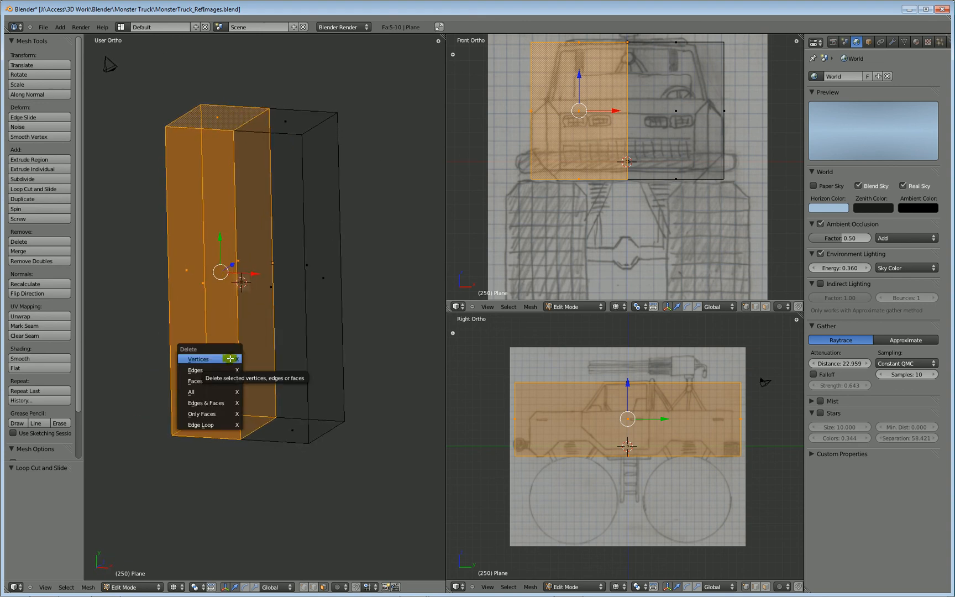
pyautogui.moveTo(195, 380)
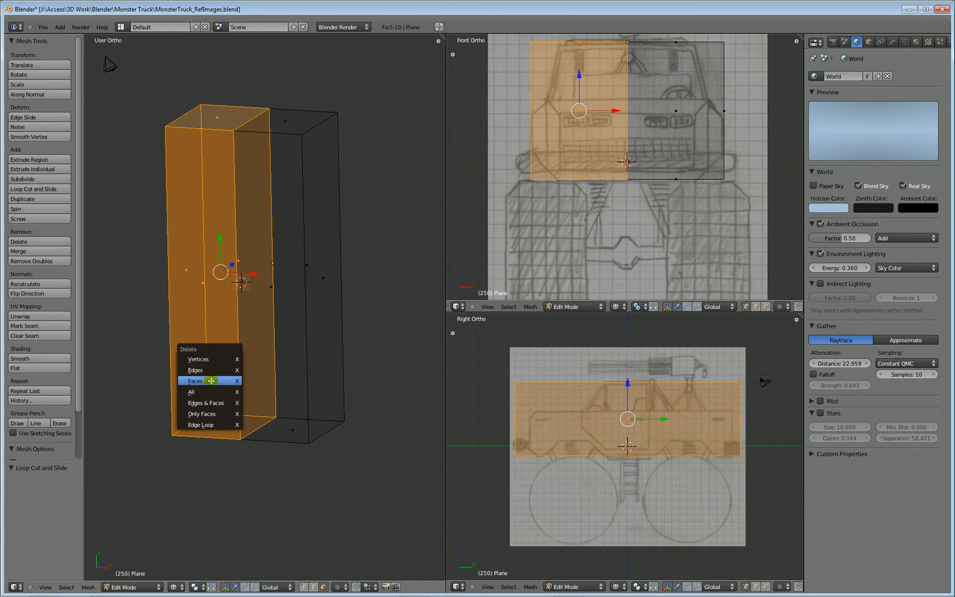
pyautogui.click(196, 380)
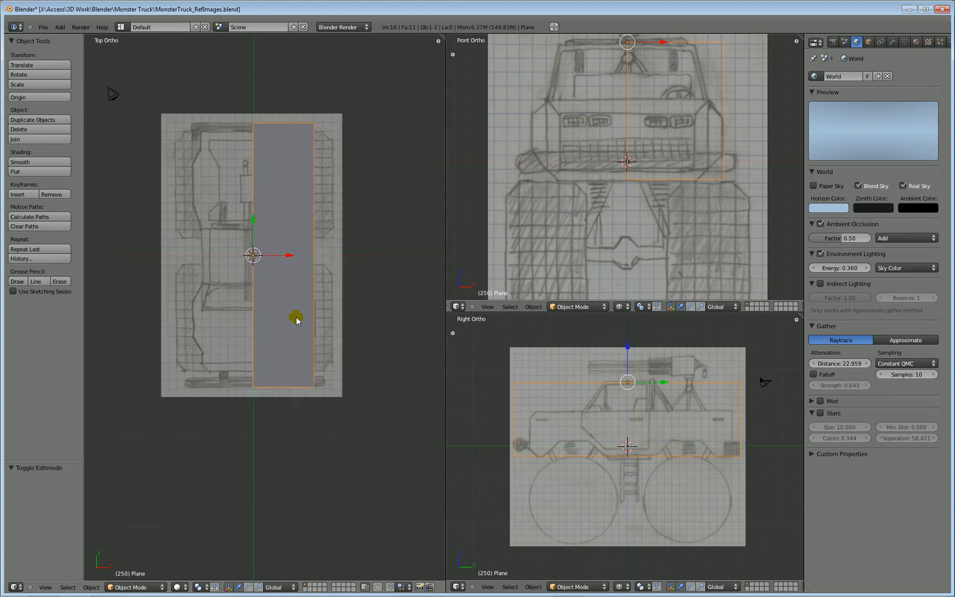
pyautogui.moveTo(293, 299)
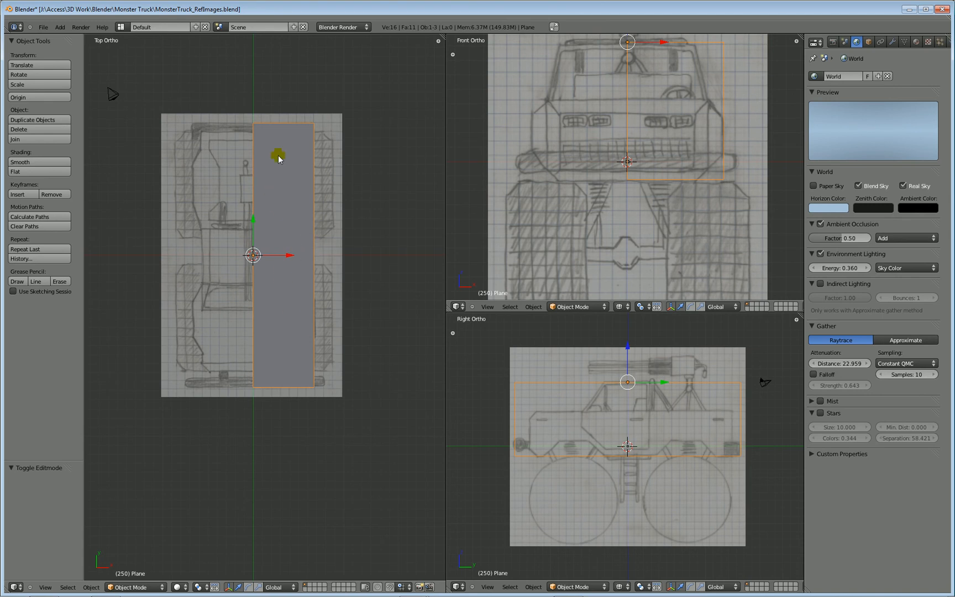
pyautogui.moveTo(291, 283)
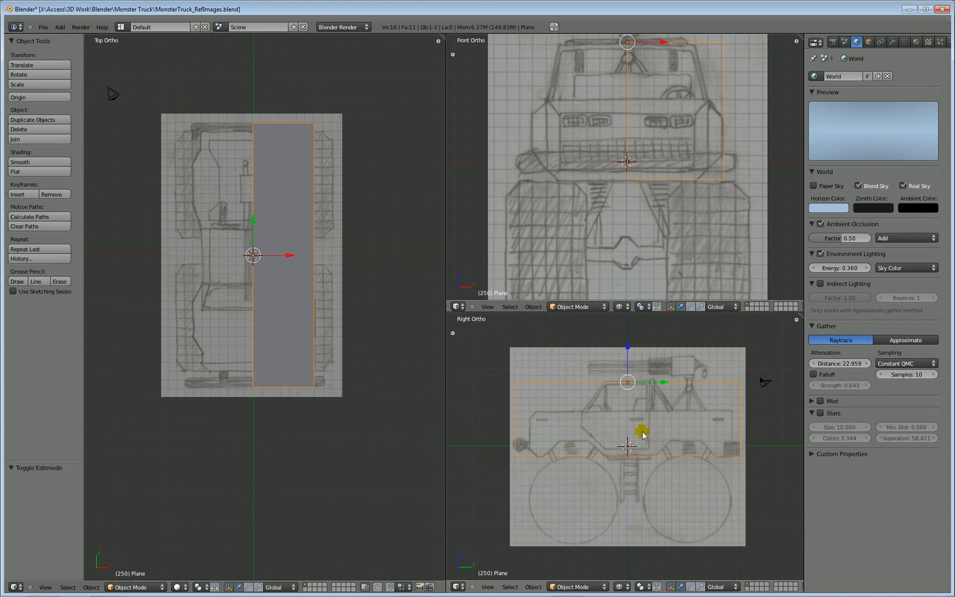
pyautogui.moveTo(664, 434)
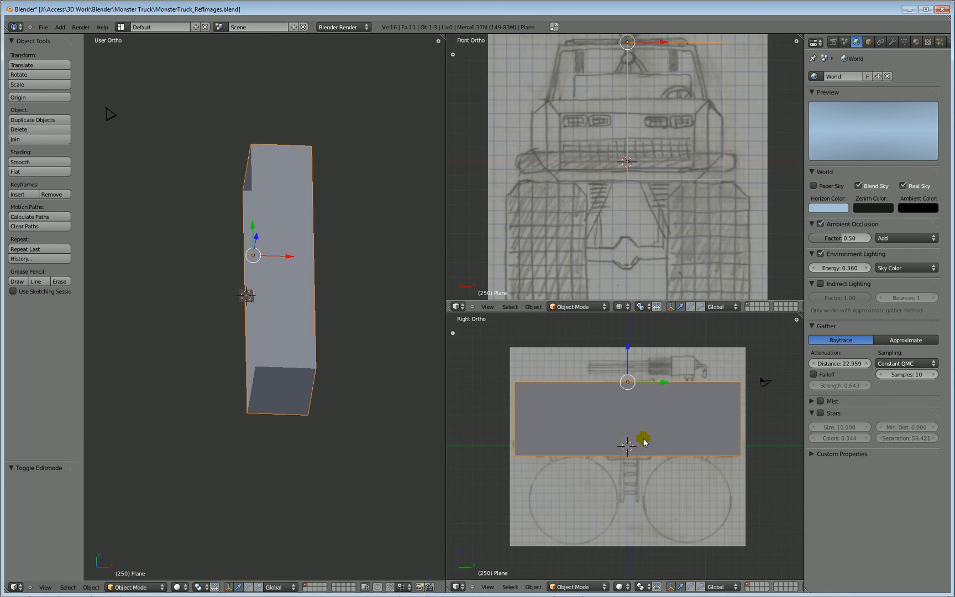
pyautogui.moveTo(647, 422)
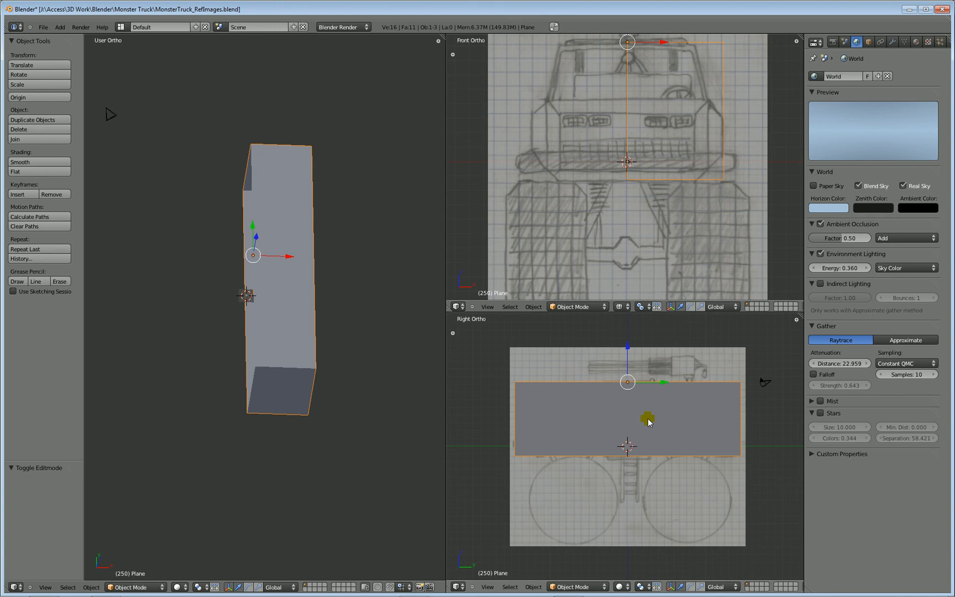
# Maximize the Right Ortho view and enter Edit Mode on the half box
pyautogui.press('ctrl+space')
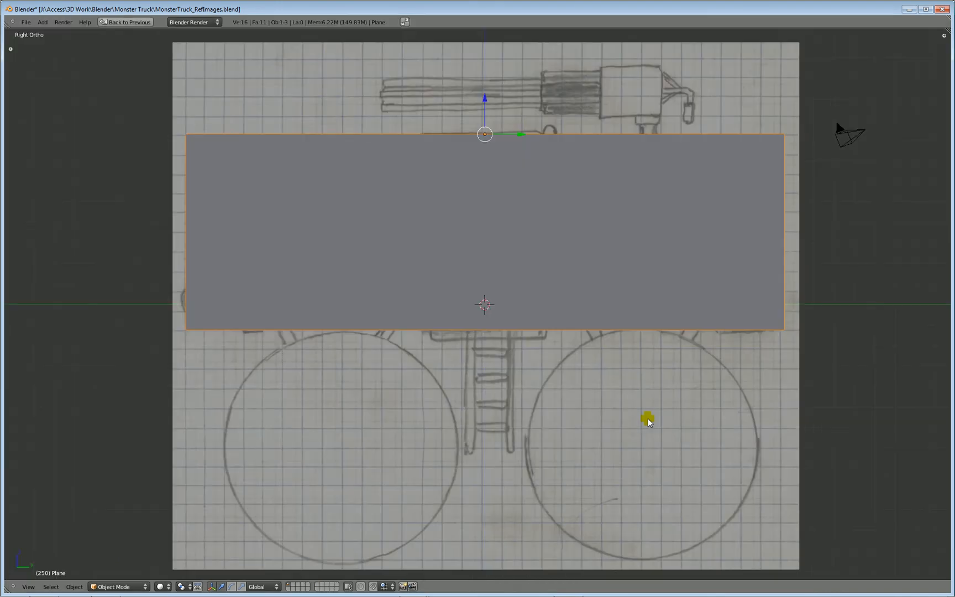
pyautogui.moveTo(559, 345)
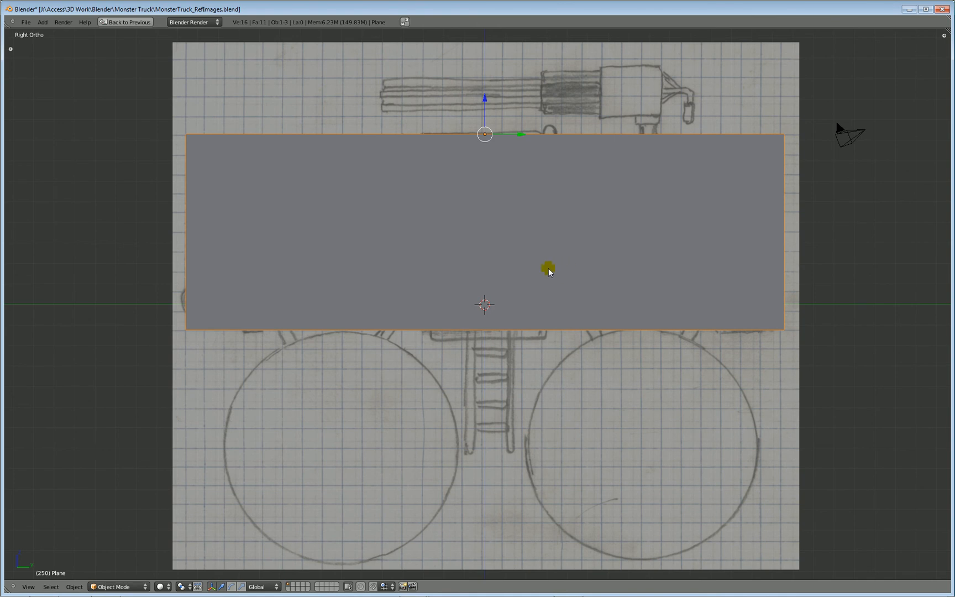
pyautogui.moveTo(548, 256)
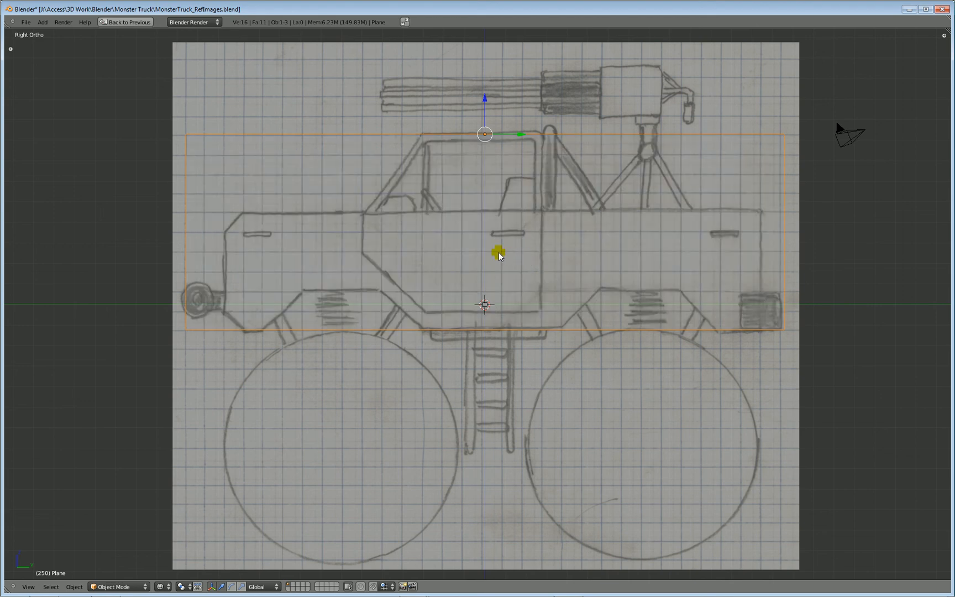
pyautogui.moveTo(561, 228)
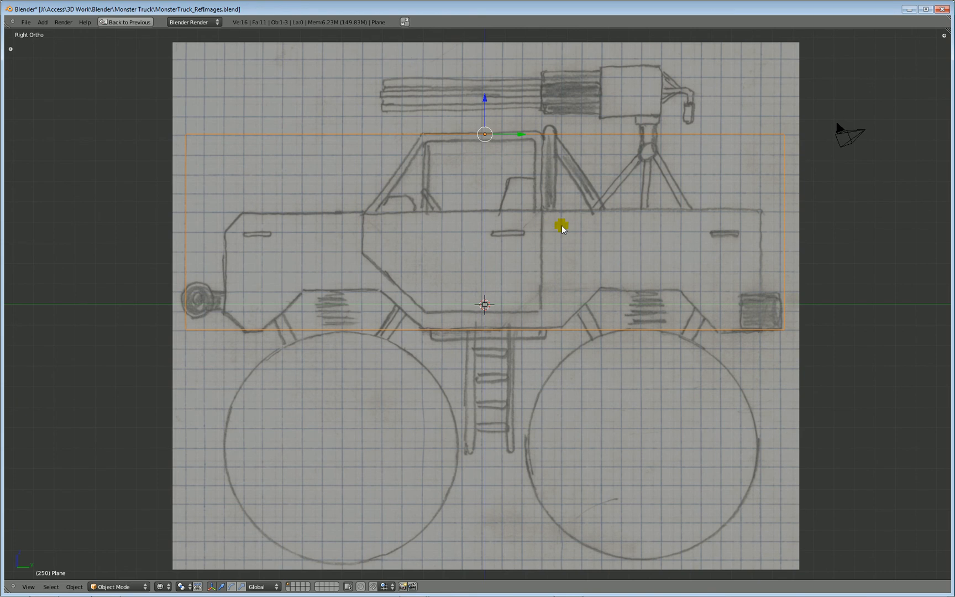
pyautogui.press('Tab')
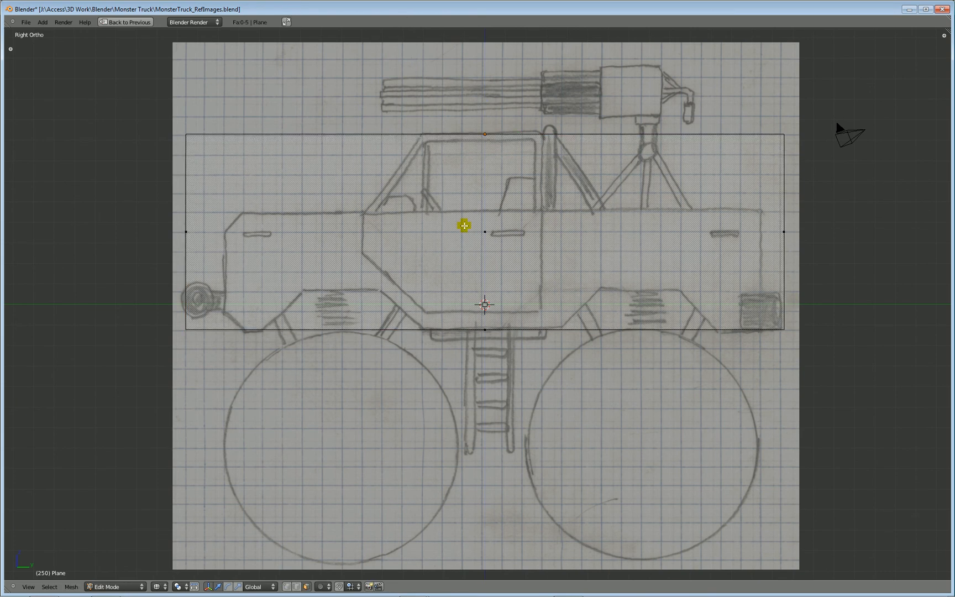